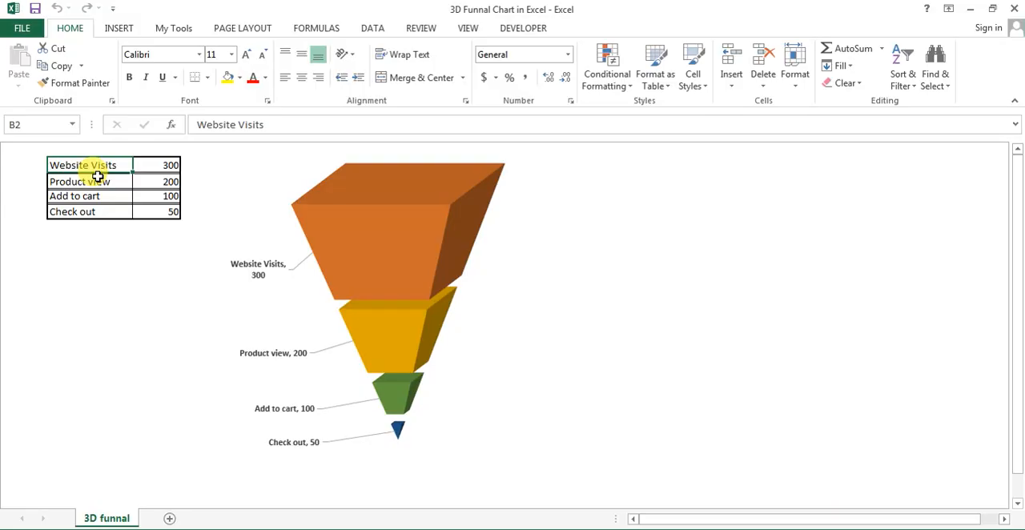
# Add Sheet2 and copy the funnel stage table onto it with Space rows of 30 between stages
pyautogui.click(88, 181)
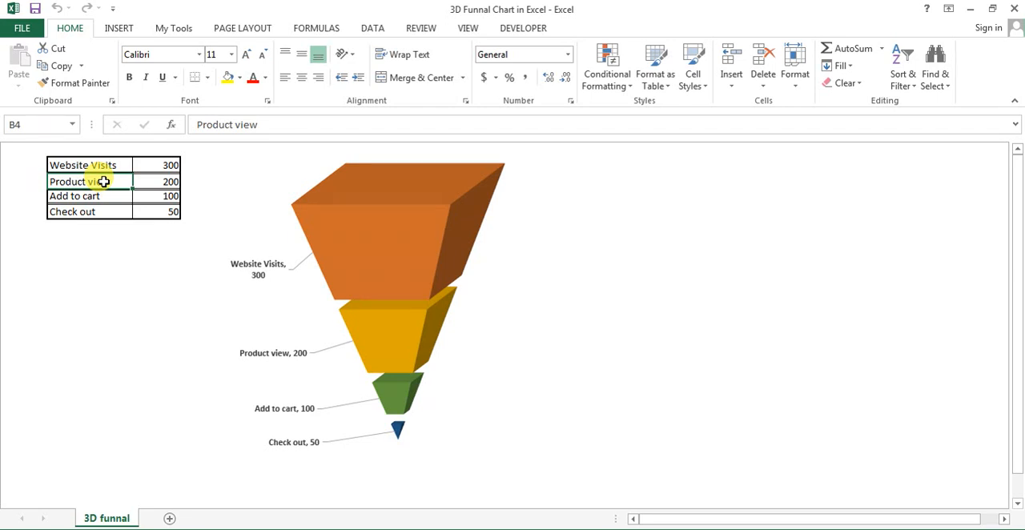
pyautogui.moveTo(298, 272)
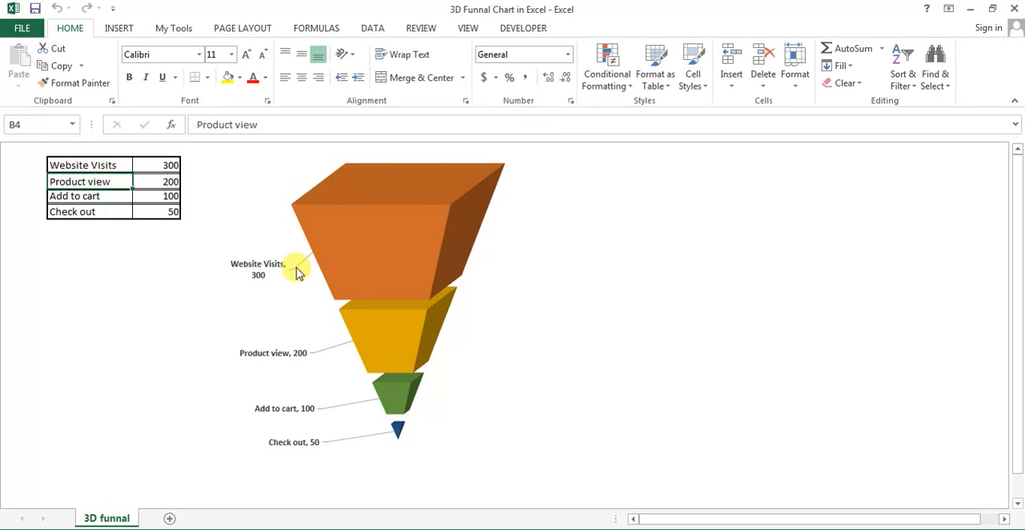
pyautogui.moveTo(99, 160)
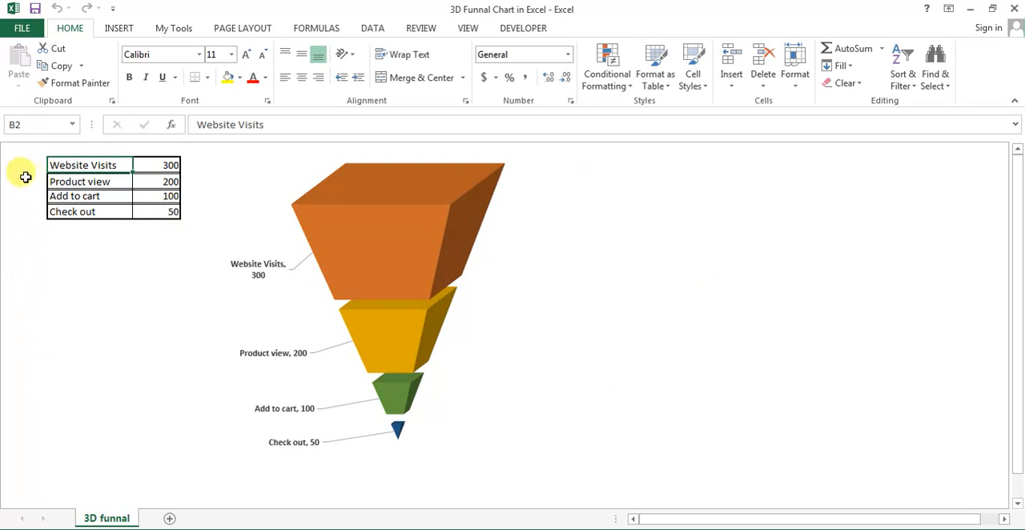
pyautogui.moveTo(734, 295)
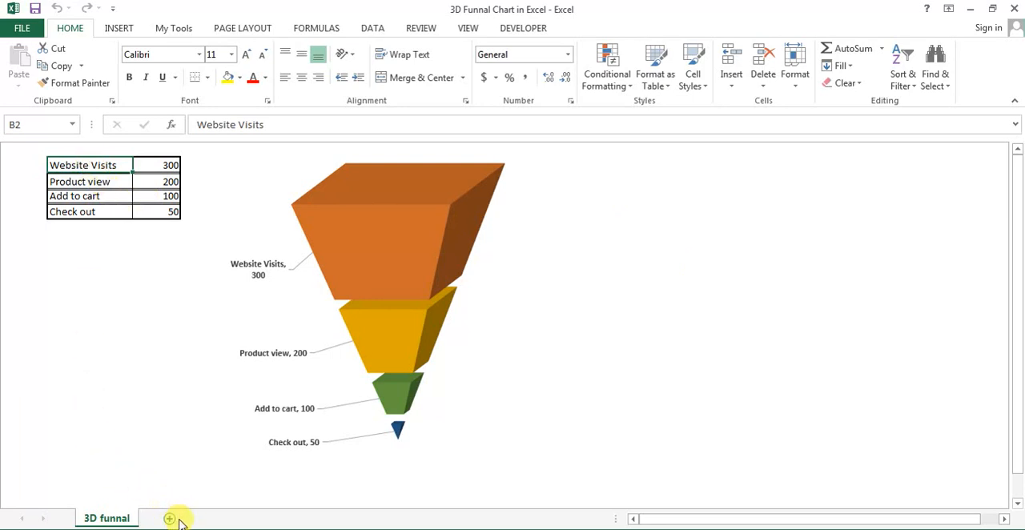
pyautogui.click(167, 519)
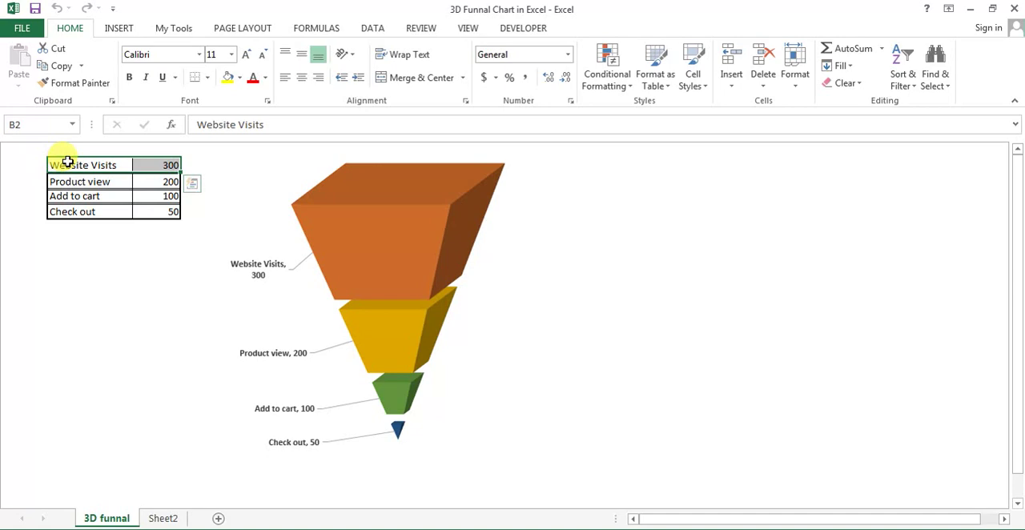
pyautogui.press('ctrl+c')
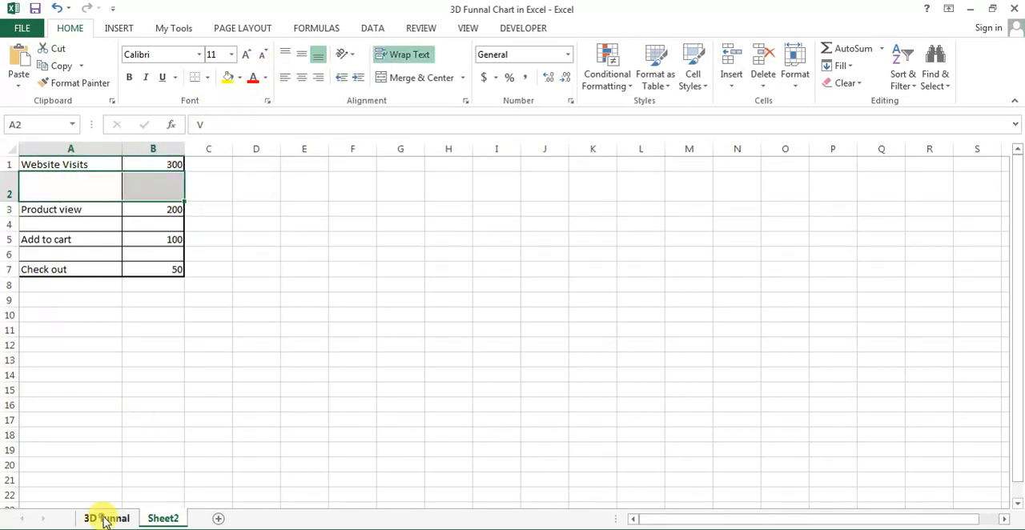
pyautogui.click(103, 519)
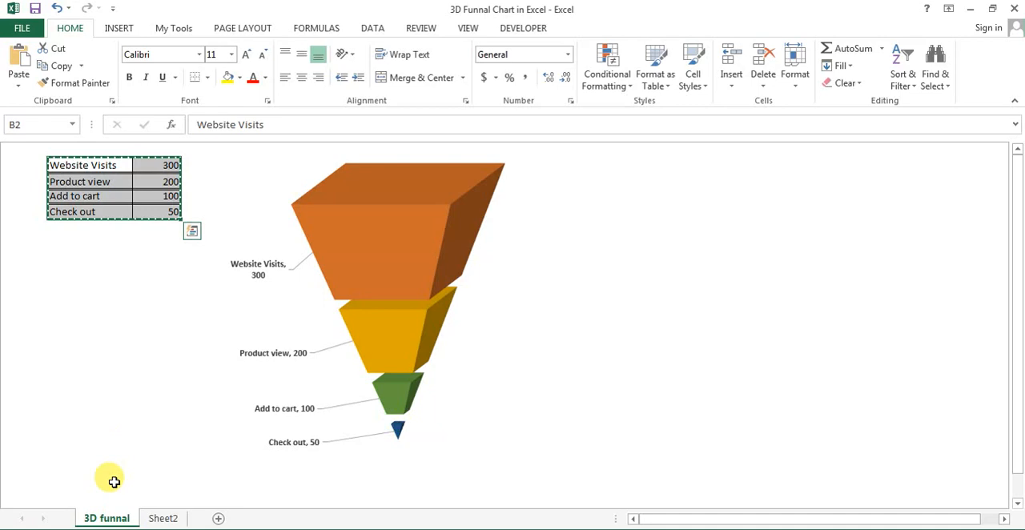
pyautogui.click(164, 519)
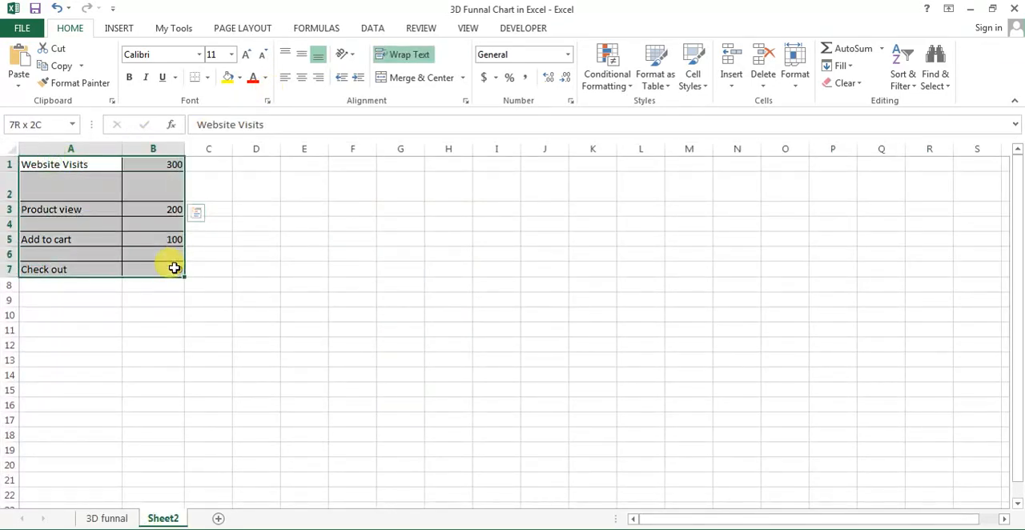
pyautogui.click(266, 77)
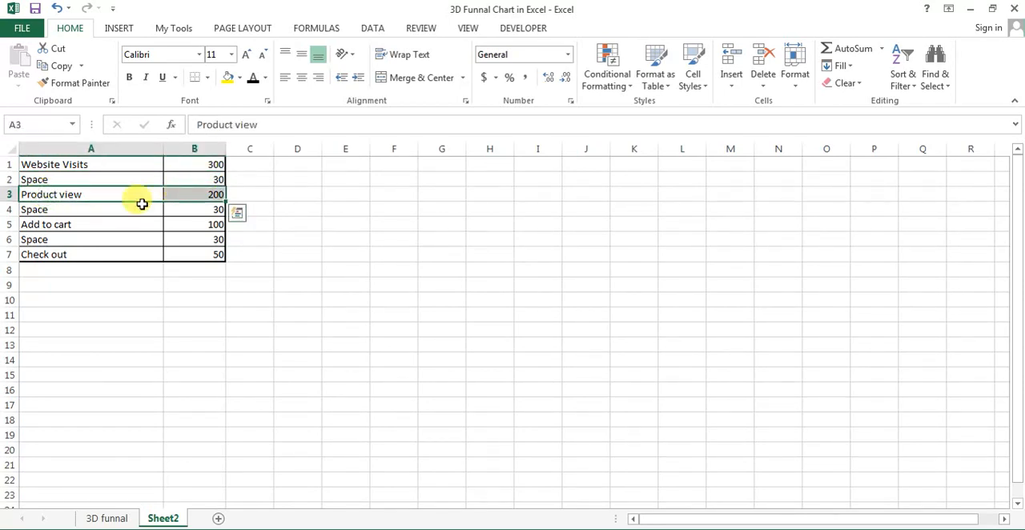
# Review the seven-row table values and select the whole range A1:B7
pyautogui.click(72, 224)
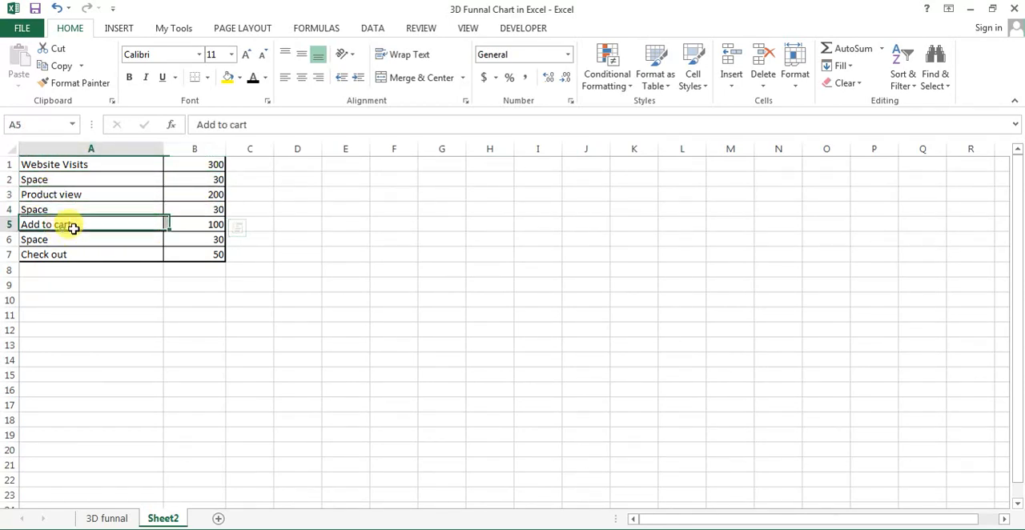
pyautogui.click(56, 241)
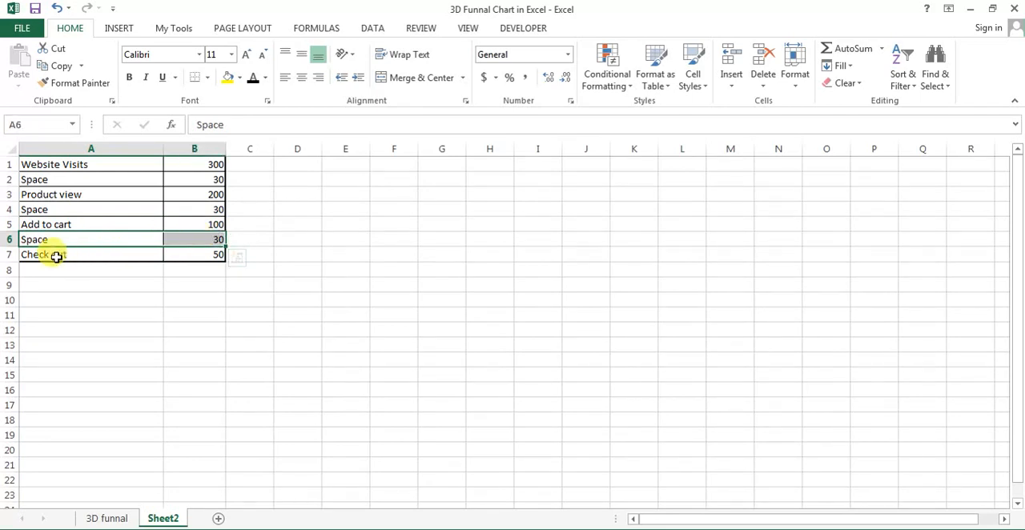
pyautogui.click(194, 209)
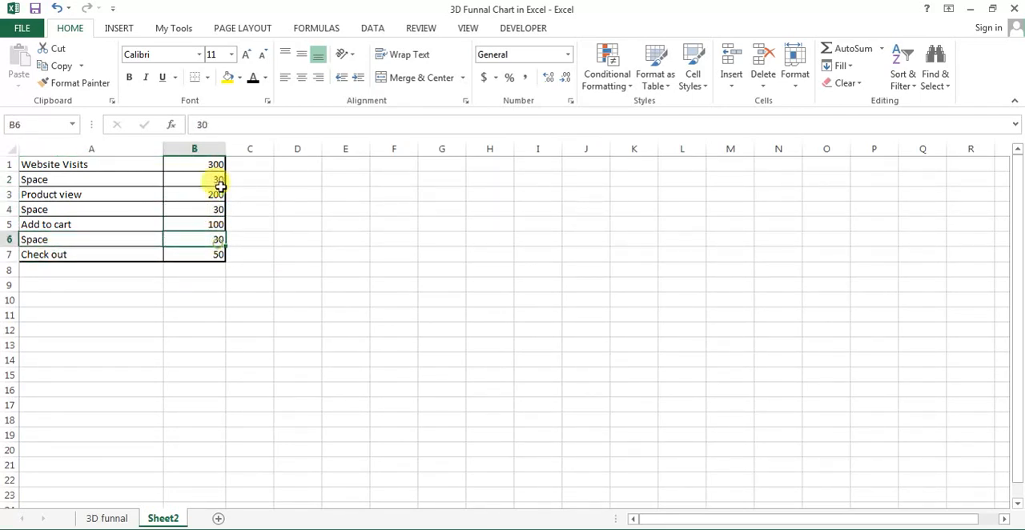
pyautogui.click(194, 195)
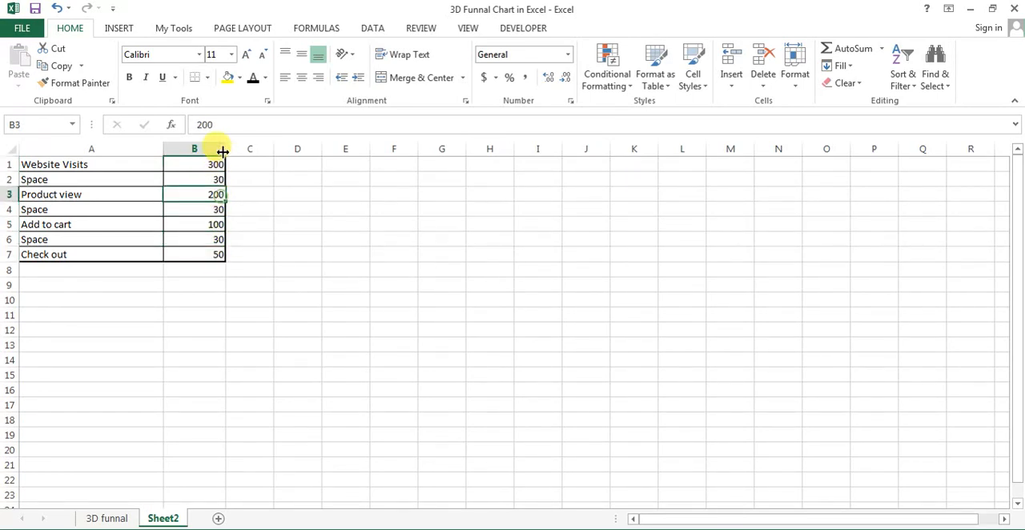
pyautogui.click(194, 163)
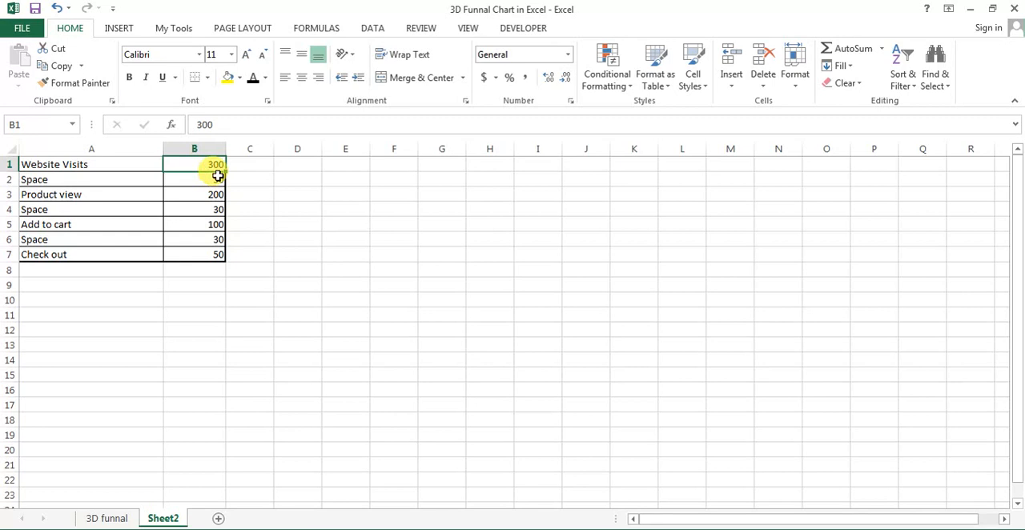
pyautogui.moveTo(194, 164); pyautogui.dragTo(214, 254)
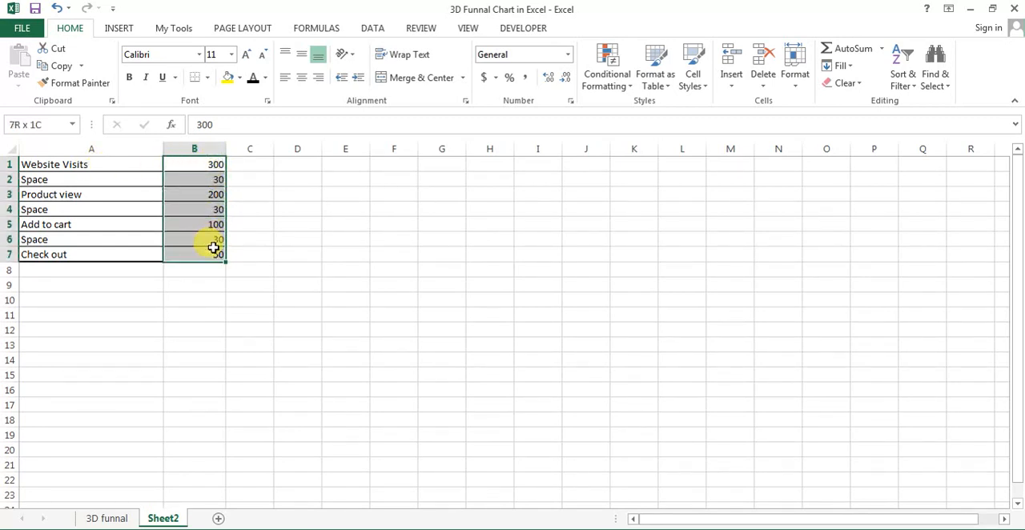
pyautogui.click(90, 164)
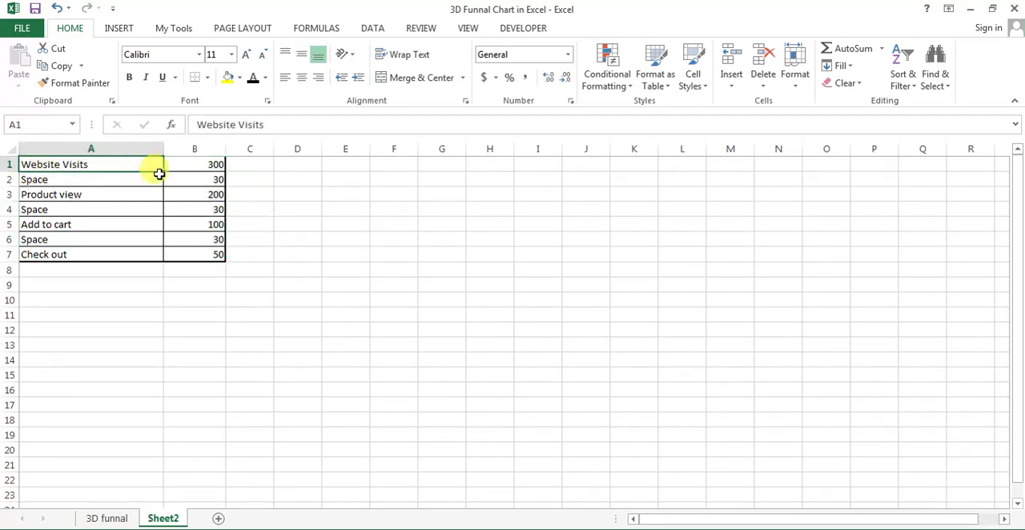
pyautogui.moveTo(90, 163); pyautogui.dragTo(215, 253)
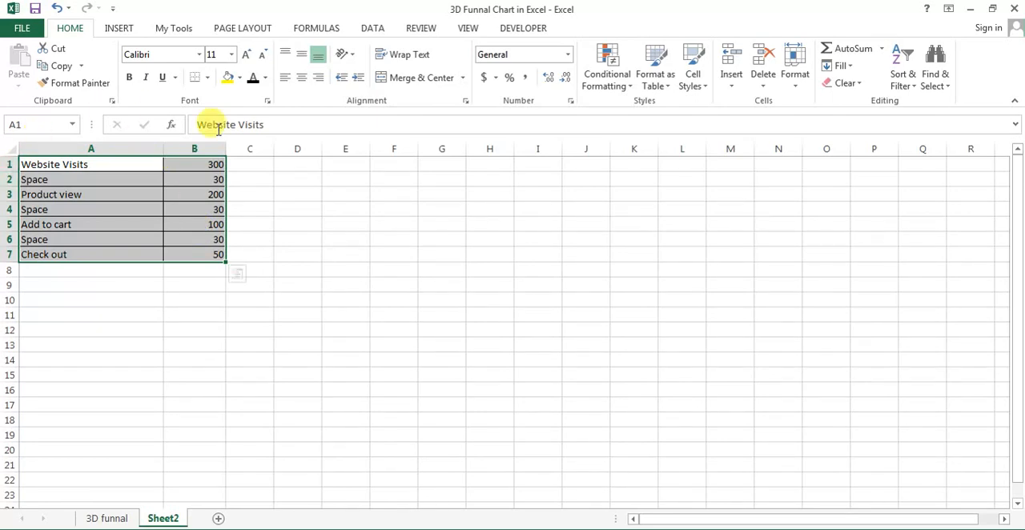
# Insert a 3-D Stacked Column chart of the seven-row stage and Space table
pyautogui.click(90, 163)
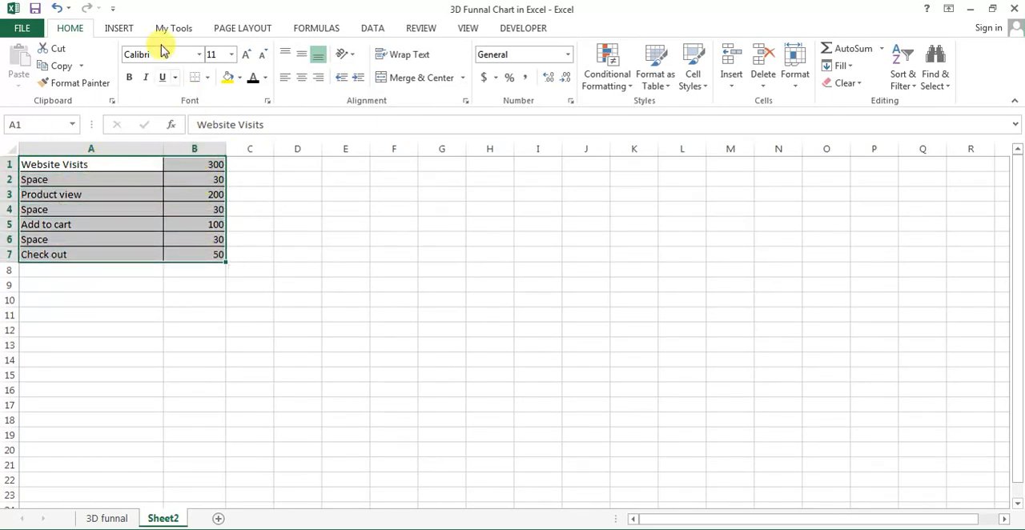
pyautogui.click(119, 28)
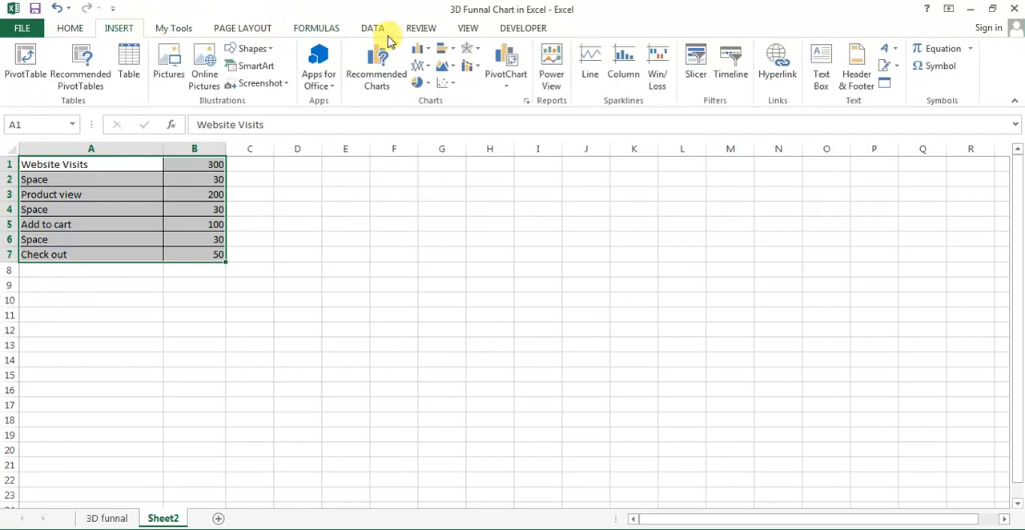
pyautogui.moveTo(436, 110)
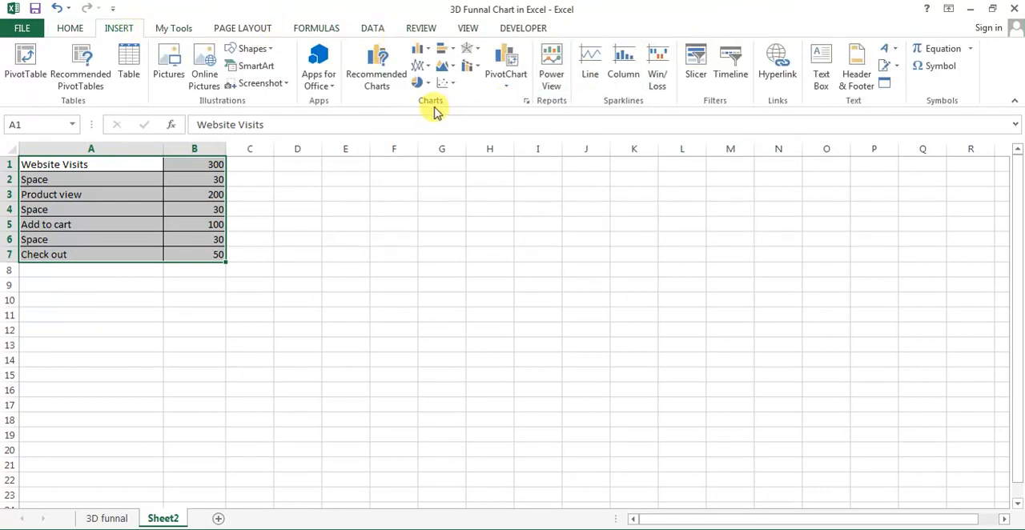
pyautogui.moveTo(420, 50)
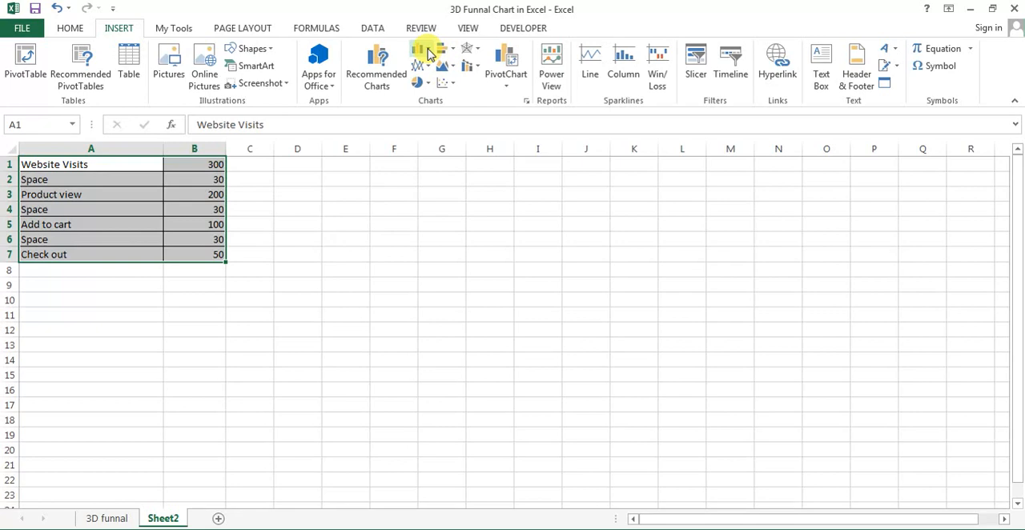
pyautogui.click(419, 51)
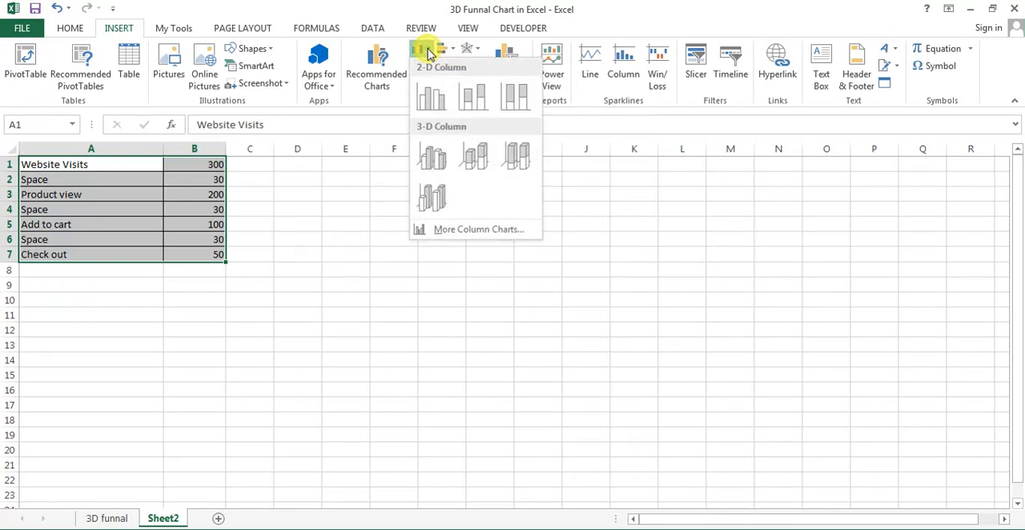
pyautogui.click(431, 96)
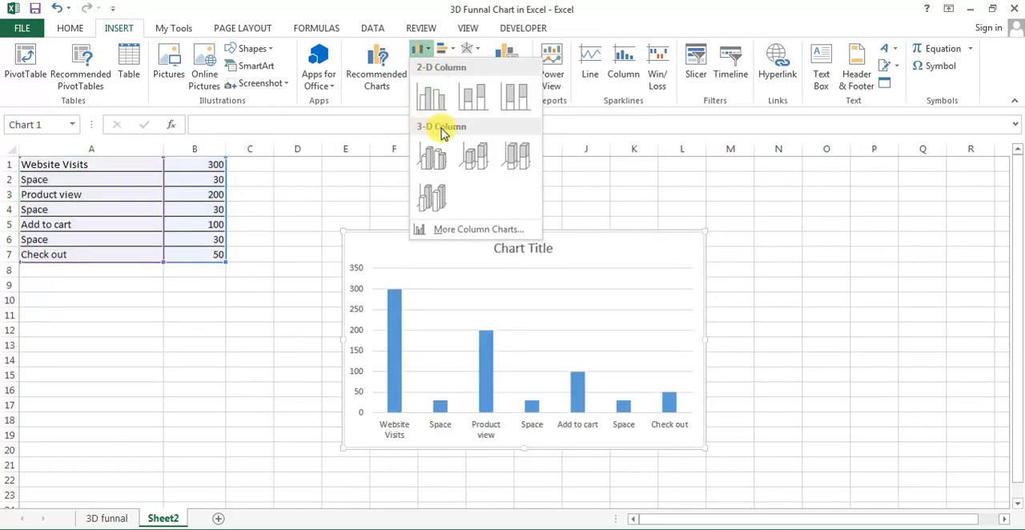
pyautogui.moveTo(474, 157)
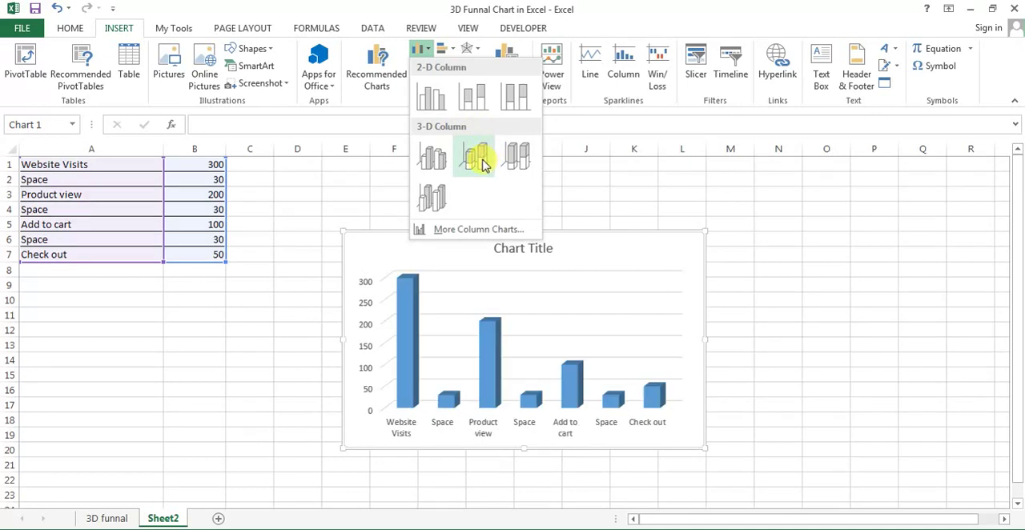
pyautogui.moveTo(474, 157)
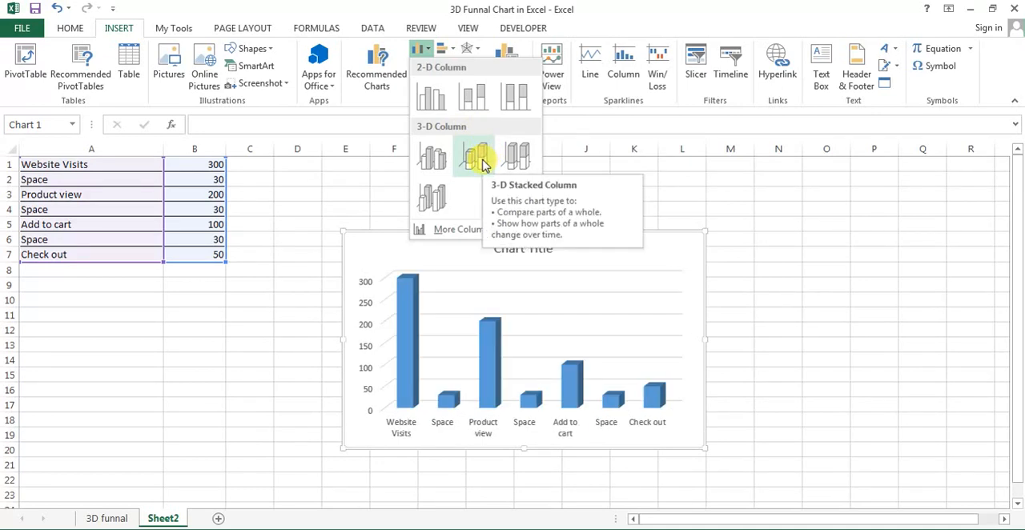
pyautogui.click(482, 154)
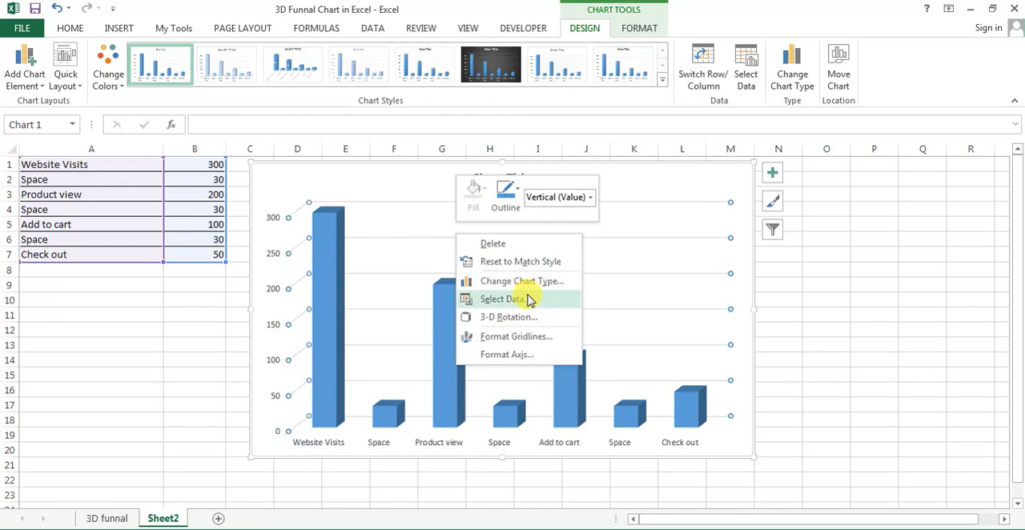
pyautogui.moveTo(519, 307)
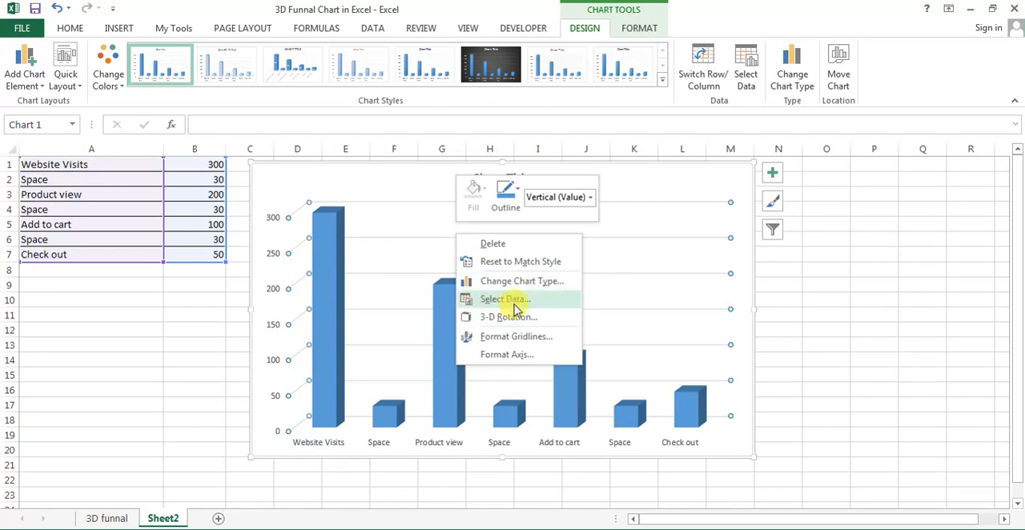
# Switch Row/Column in Select Data so all seven rows stack into one column
pyautogui.click(505, 298)
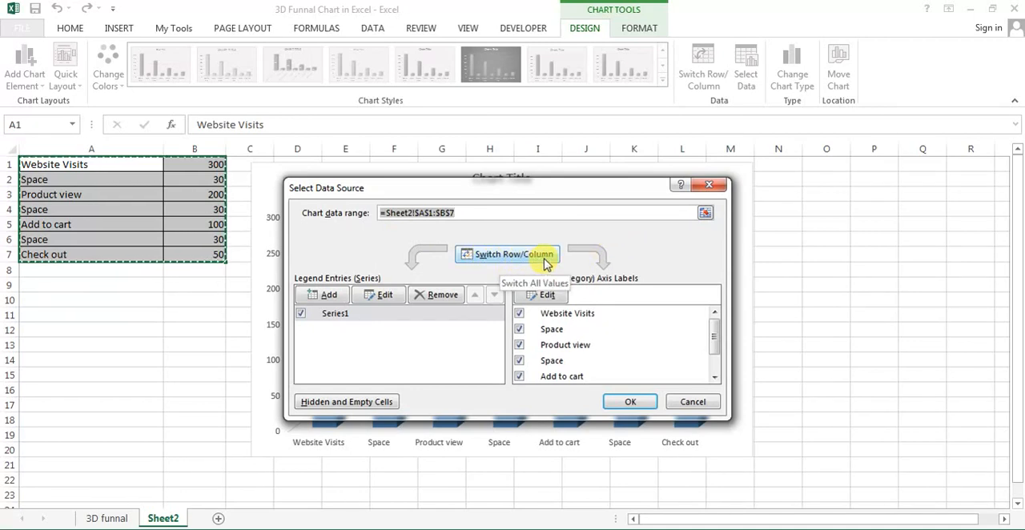
pyautogui.click(506, 253)
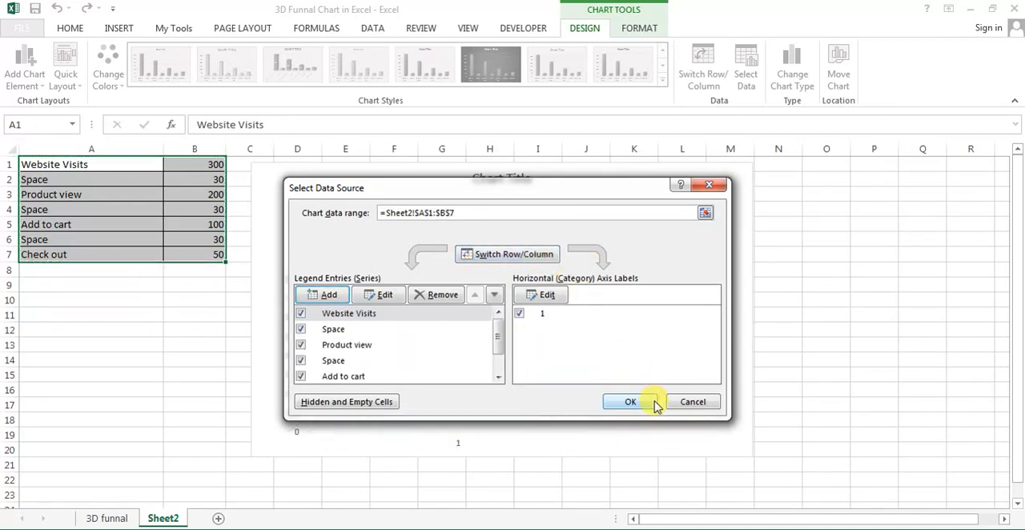
pyautogui.click(632, 401)
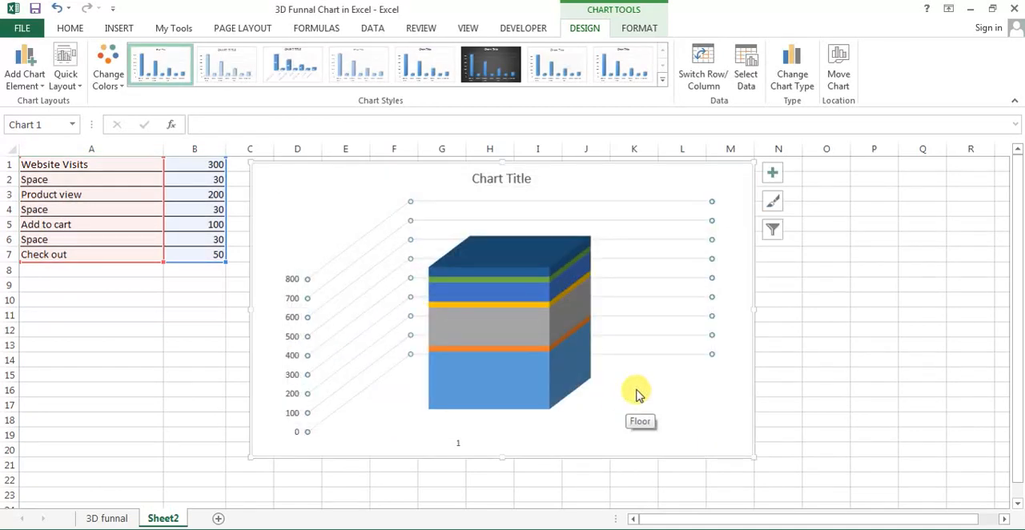
pyautogui.moveTo(743, 307)
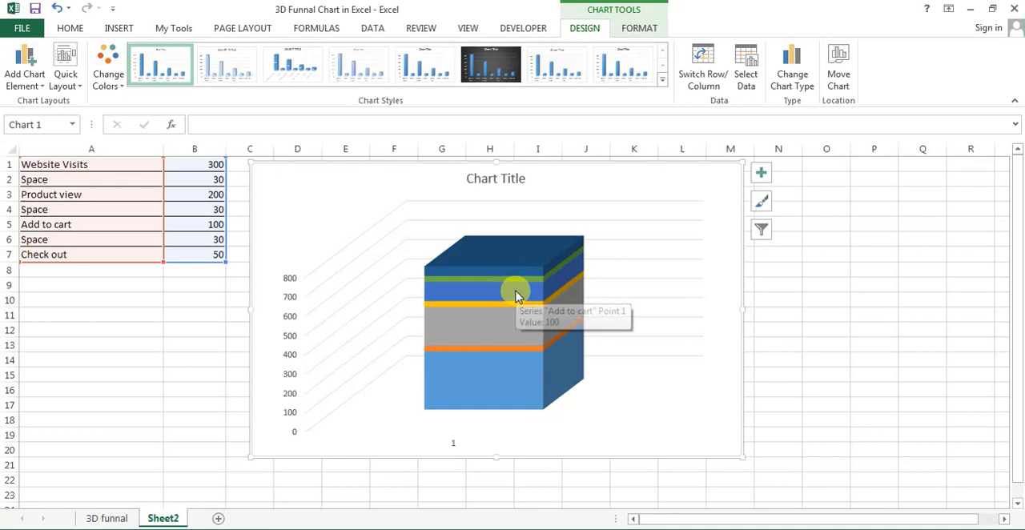
# Change the stacked column's shape to Full Pyramid via Format Data Series
pyautogui.rightClick(516, 292)
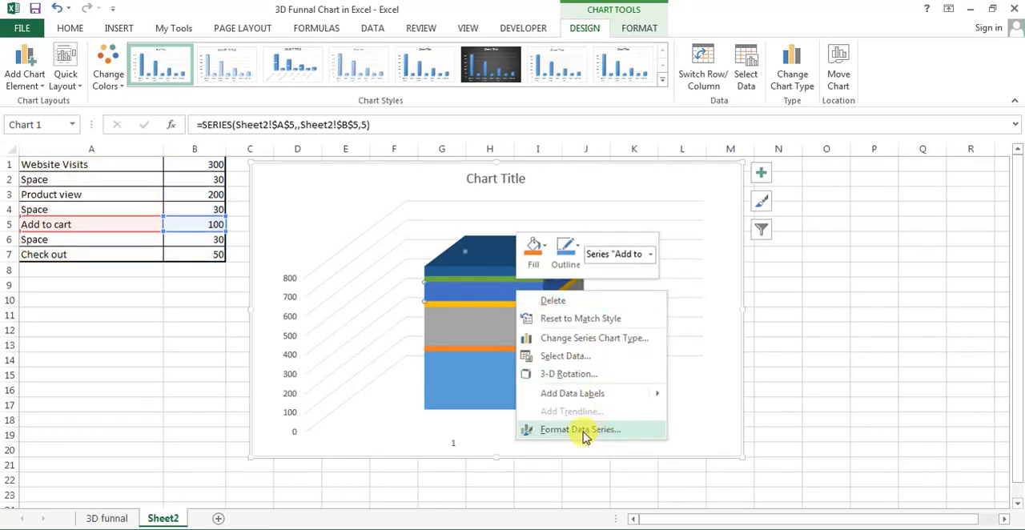
pyautogui.click(577, 429)
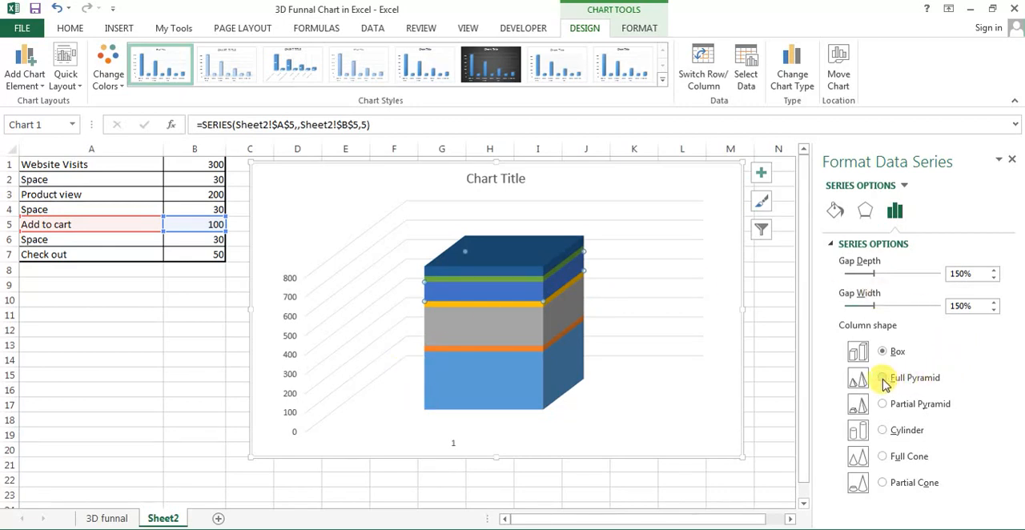
pyautogui.click(881, 378)
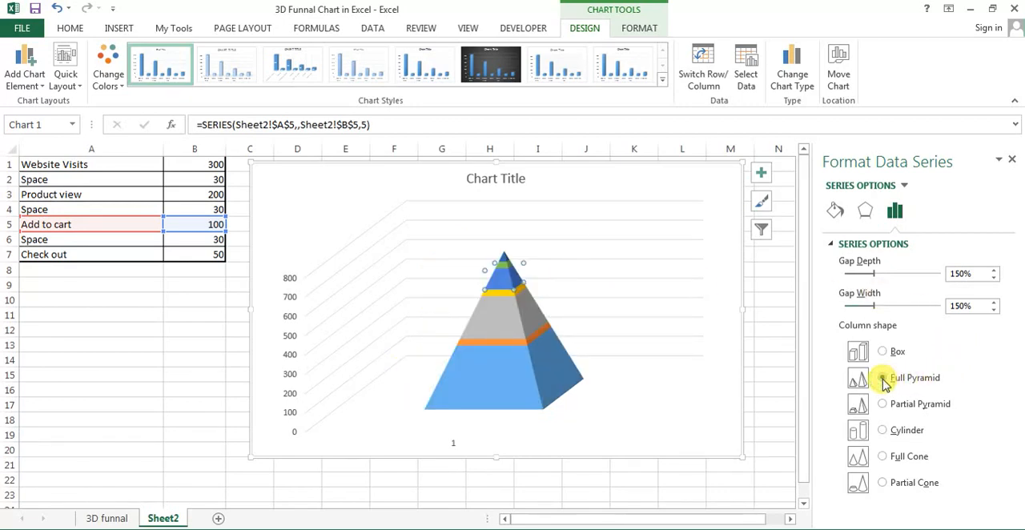
pyautogui.click(881, 378)
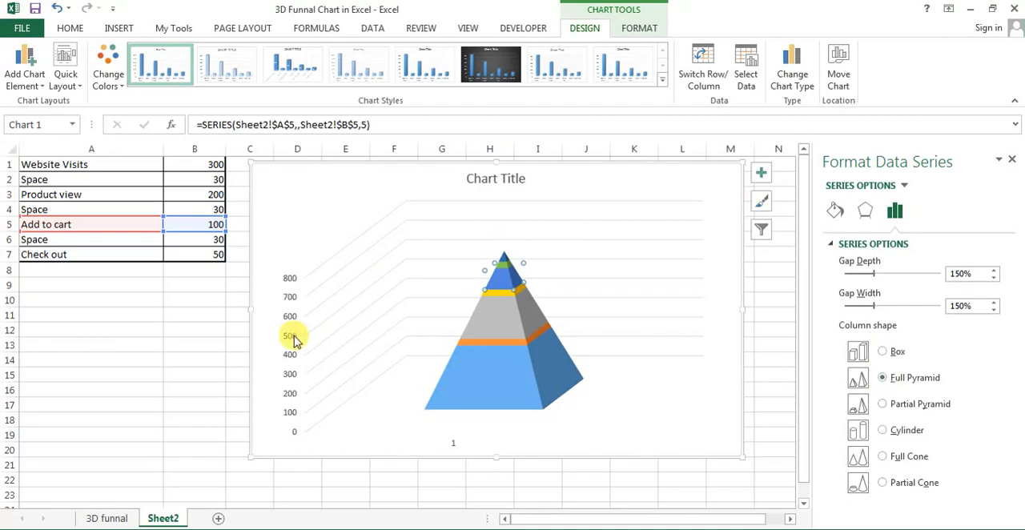
# Set the vertical axis to Values in reverse order so the pyramid becomes an inverted funnel
pyautogui.rightClick(295, 337)
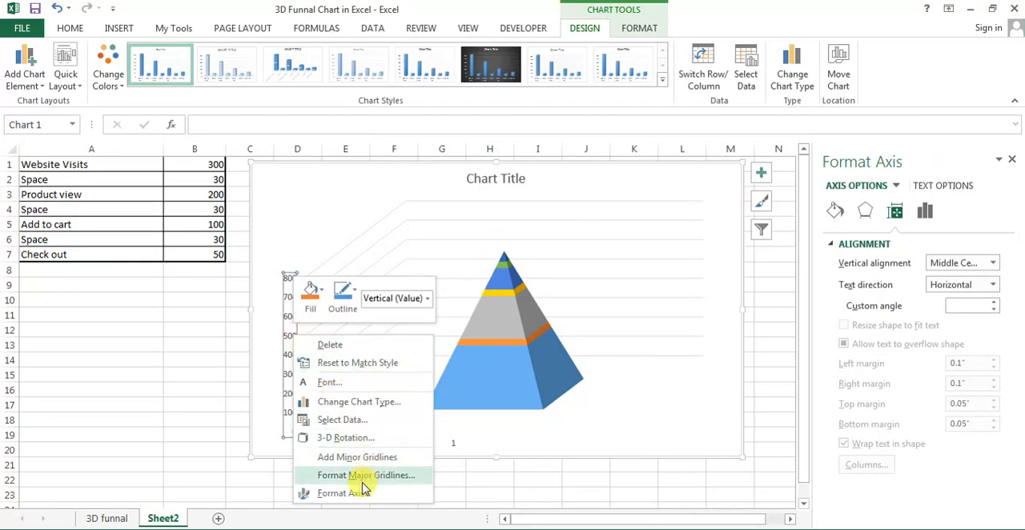
pyautogui.click(349, 492)
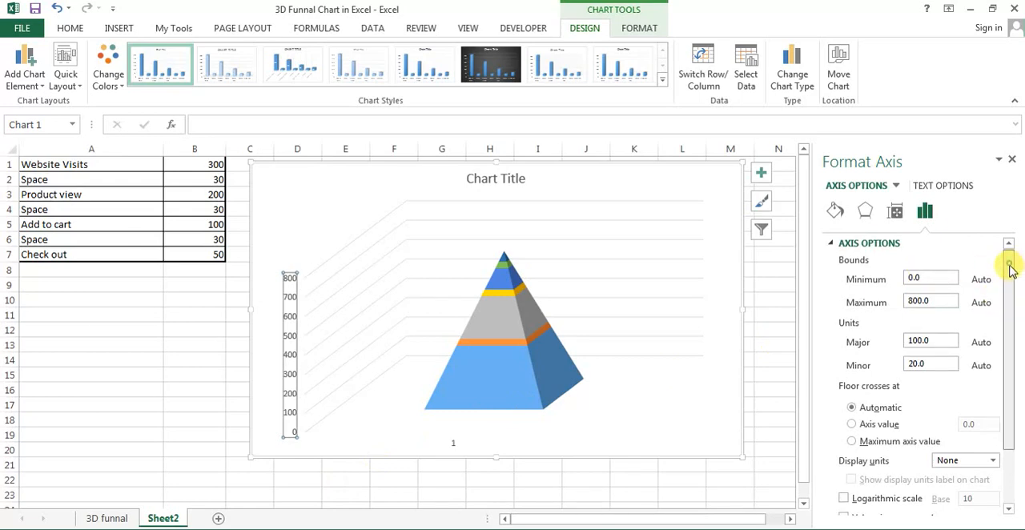
pyautogui.scroll(-3)
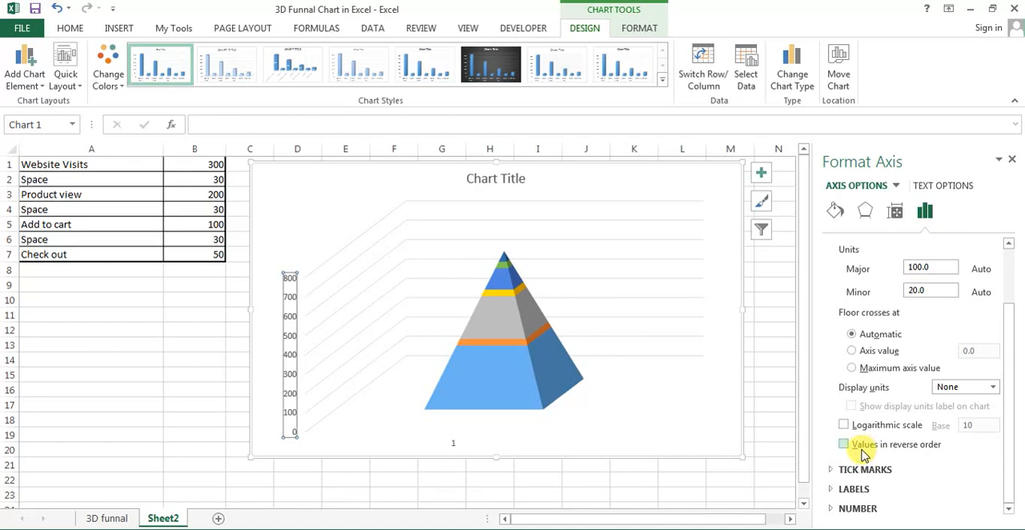
pyautogui.moveTo(942, 463)
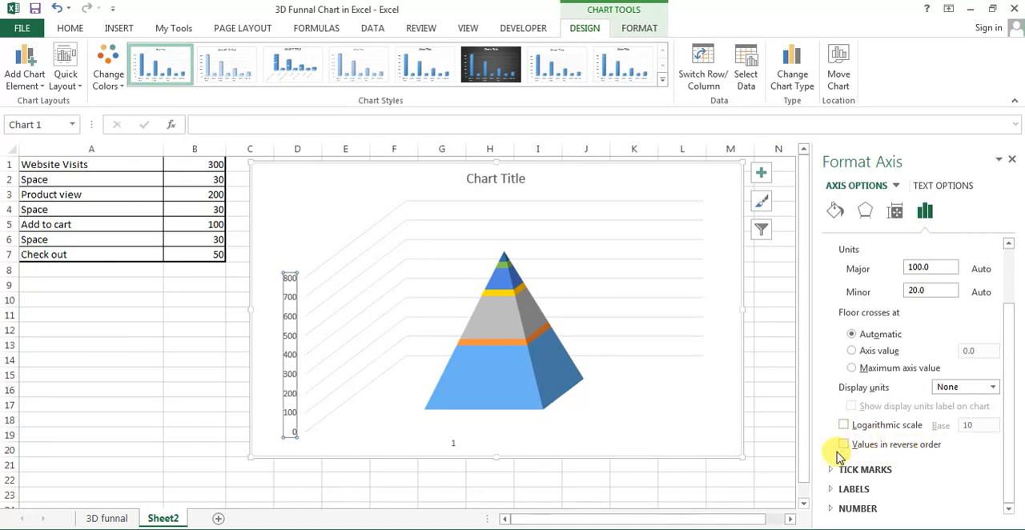
pyautogui.click(844, 445)
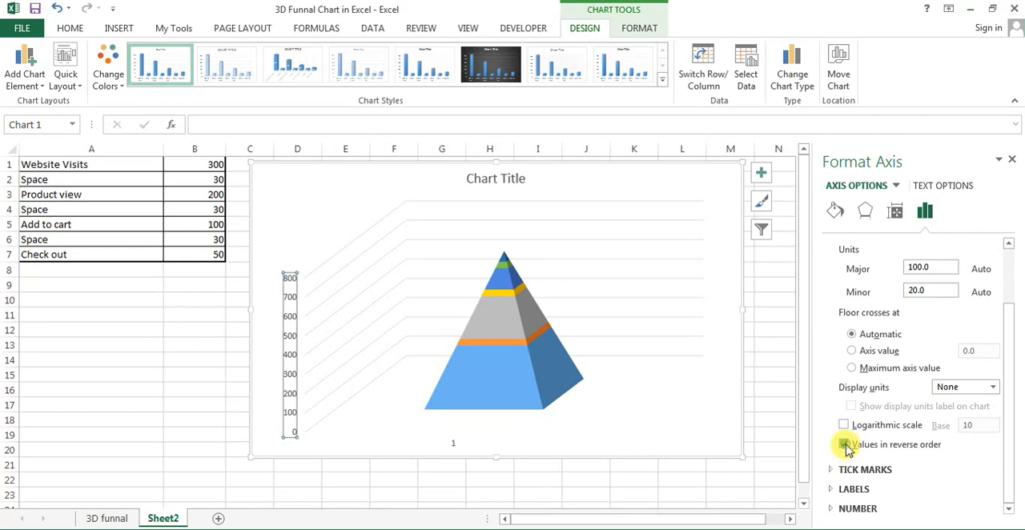
pyautogui.click(839, 445)
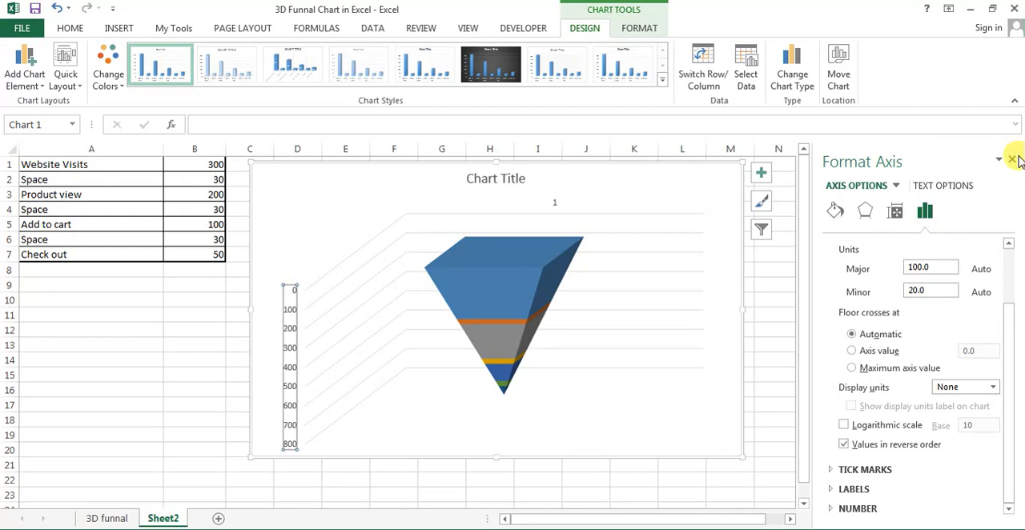
pyautogui.click(1013, 160)
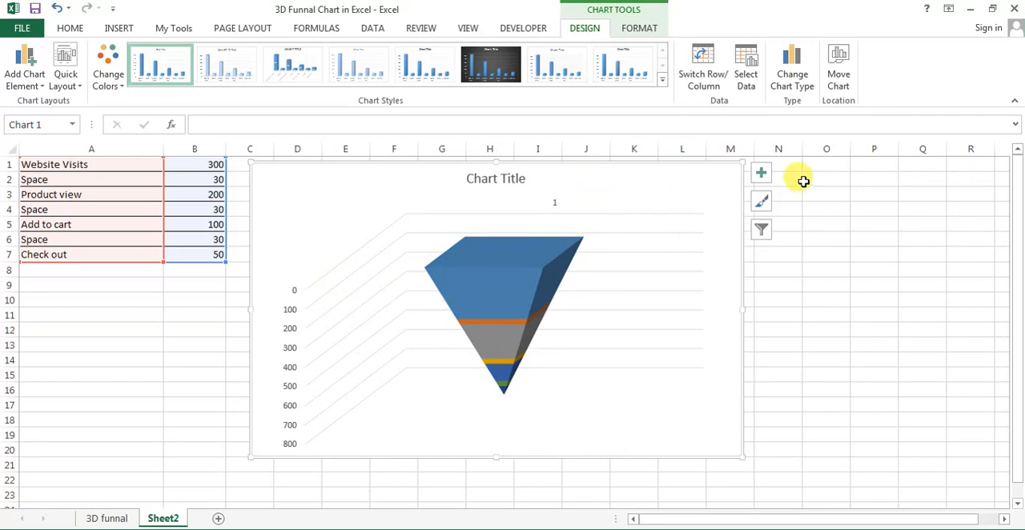
# Remove the chart's gridlines, title and axes and give the chart area No Fill
pyautogui.click(760, 173)
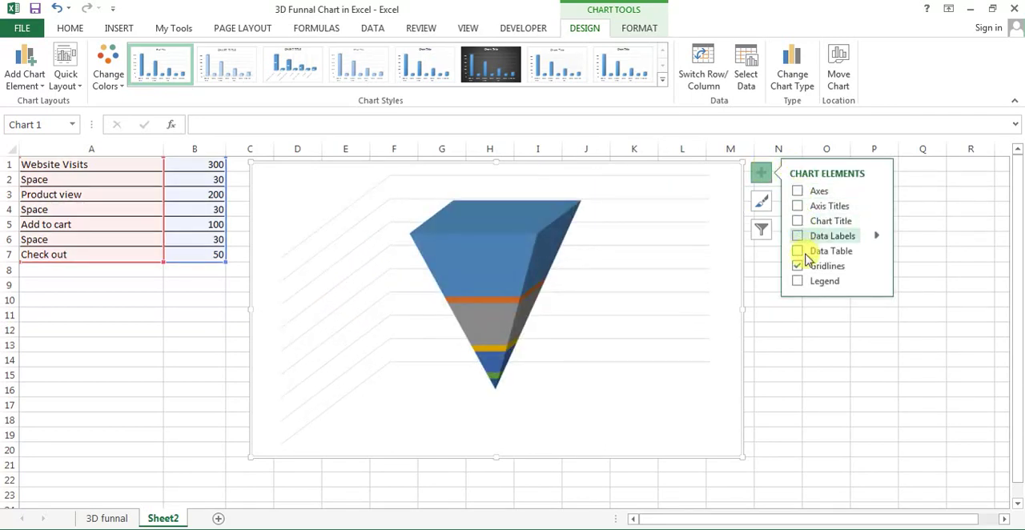
pyautogui.click(798, 266)
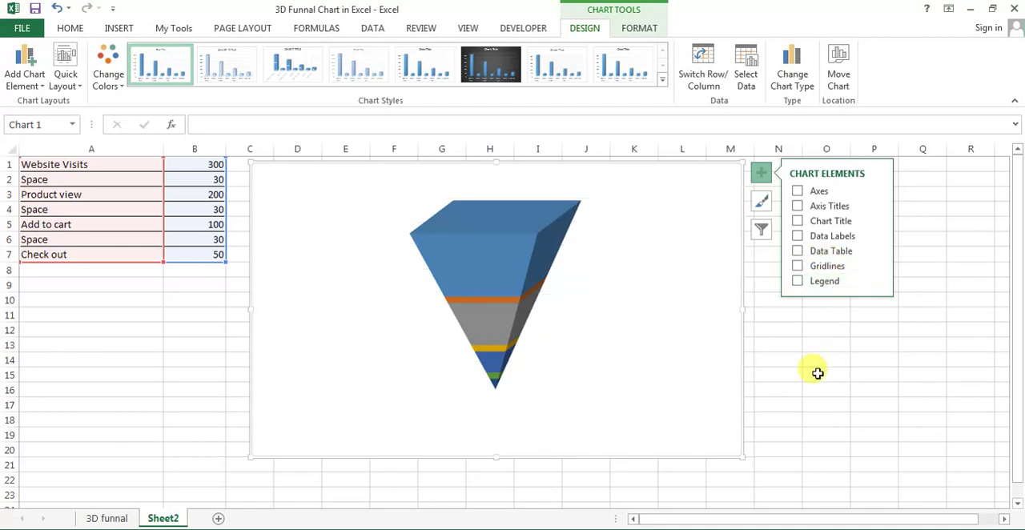
pyautogui.moveTo(713, 169)
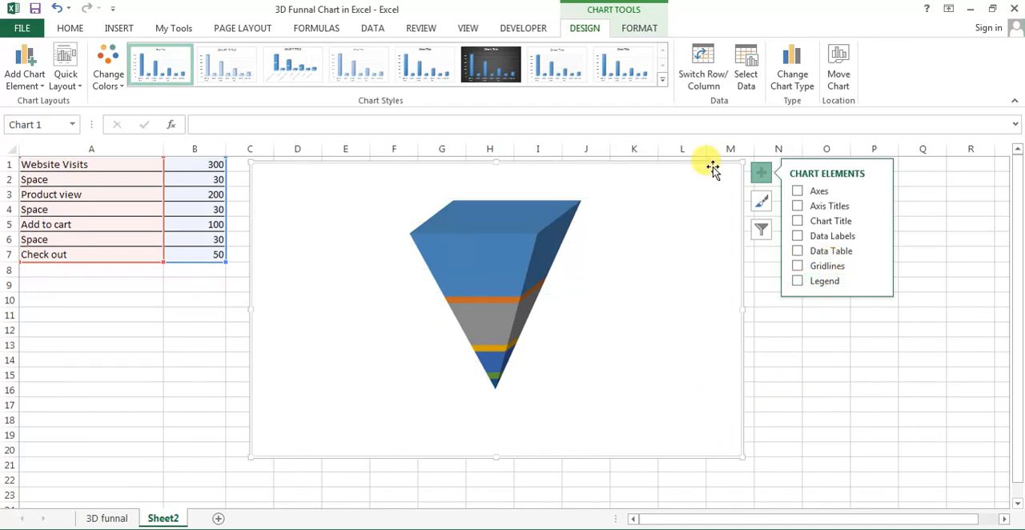
pyautogui.click(639, 29)
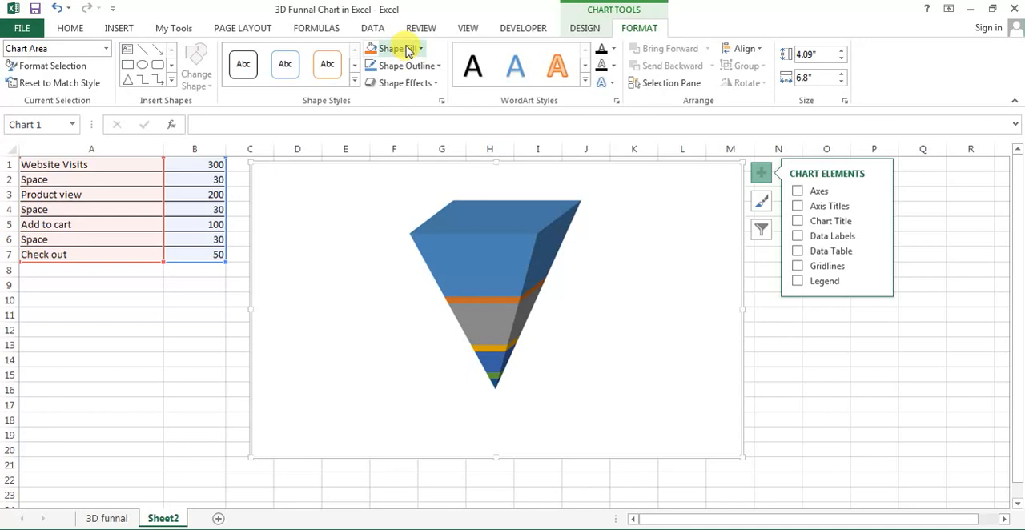
pyautogui.click(394, 48)
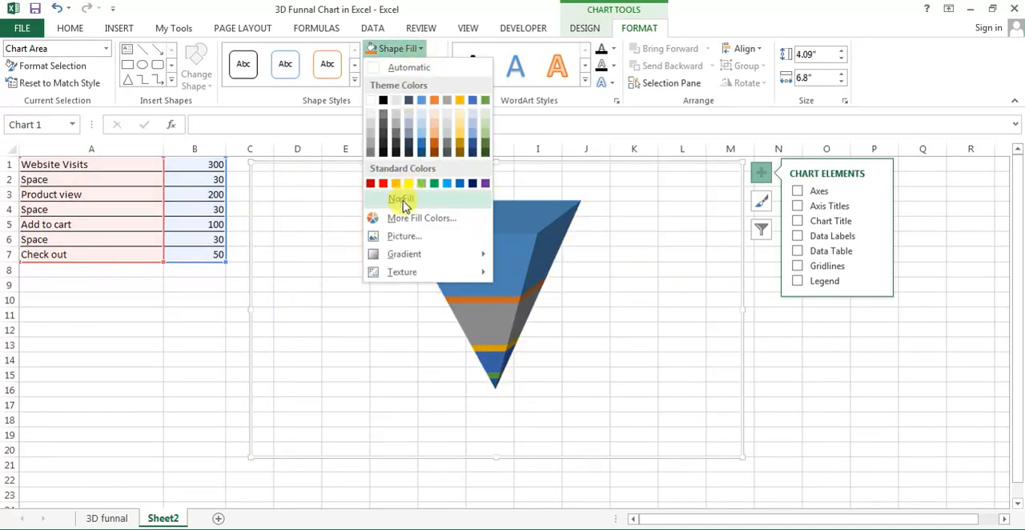
pyautogui.click(400, 199)
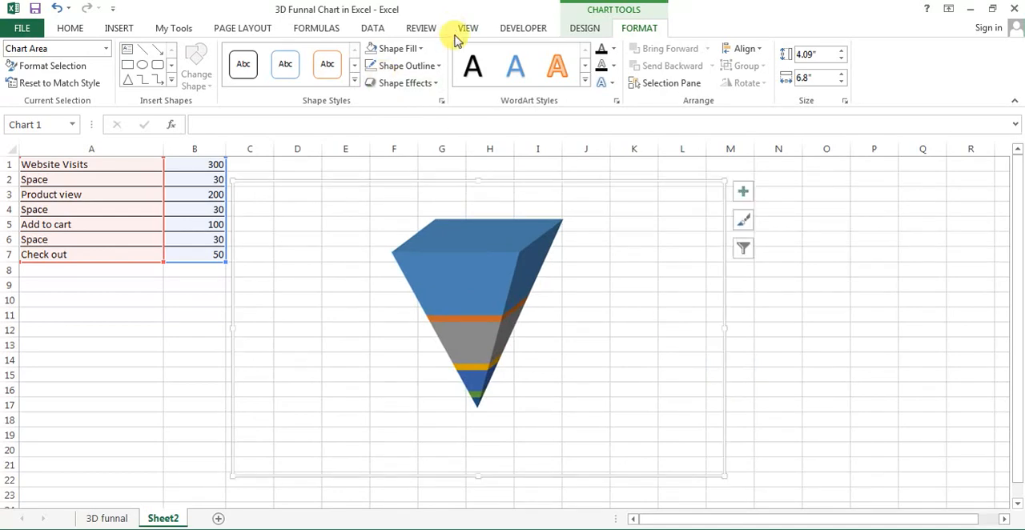
# Hide the worksheet gridlines from the View options and reselect the chart
pyautogui.click(468, 29)
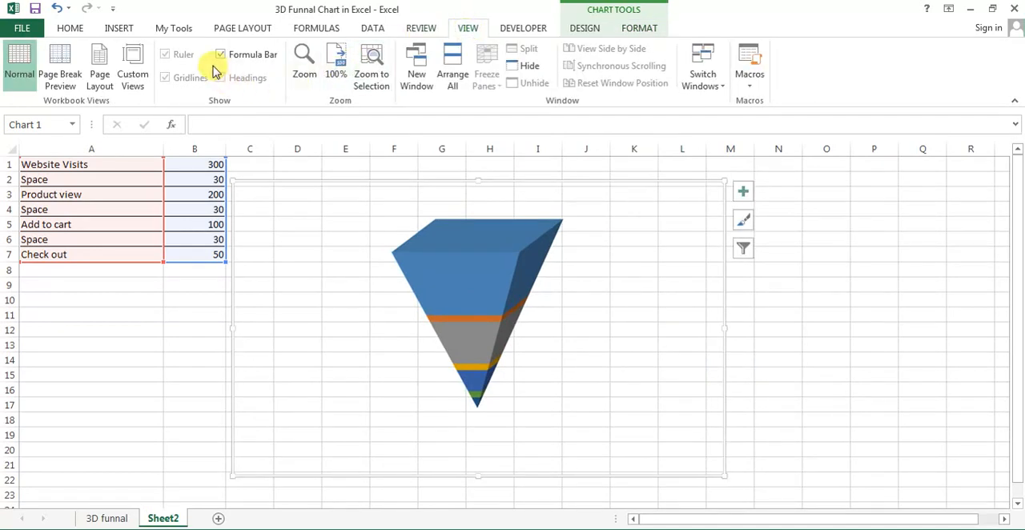
pyautogui.click(827, 269)
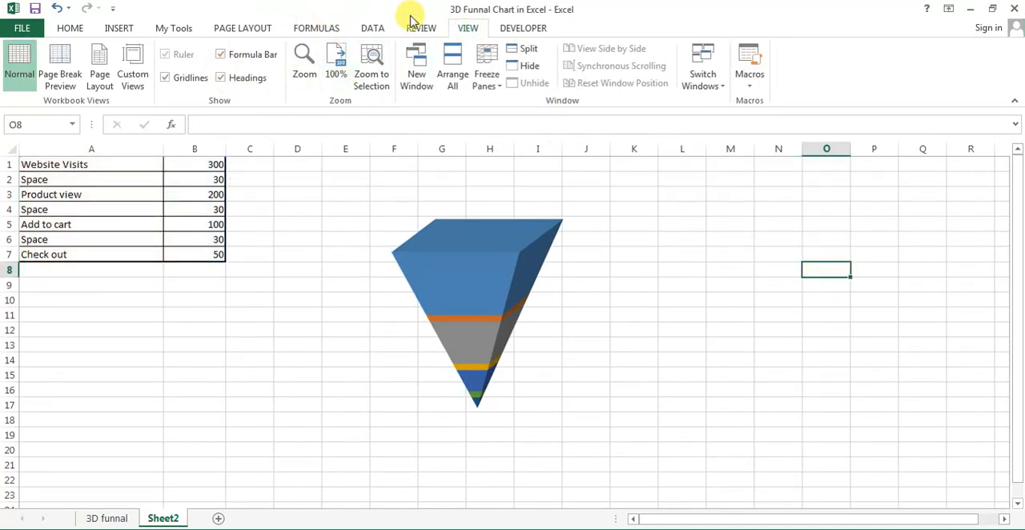
pyautogui.click(167, 77)
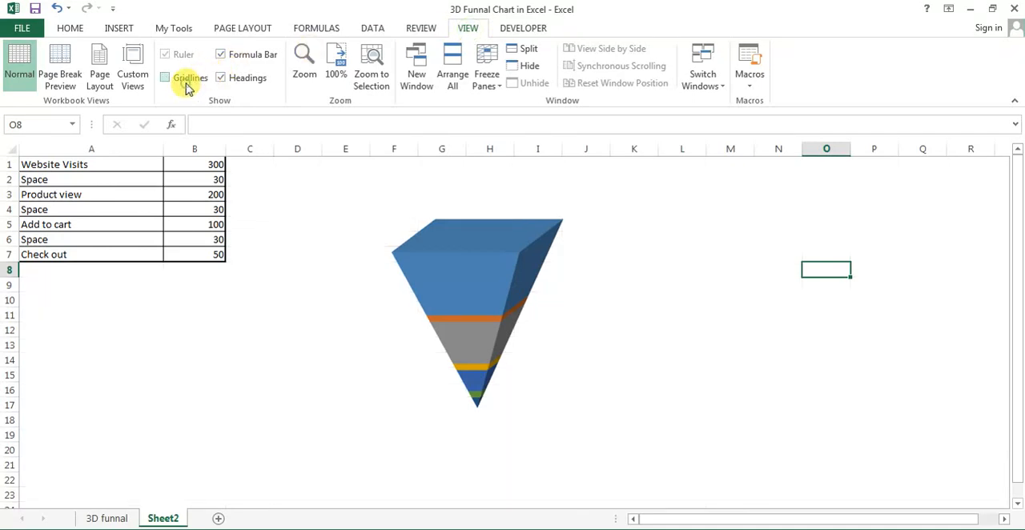
pyautogui.click(477, 313)
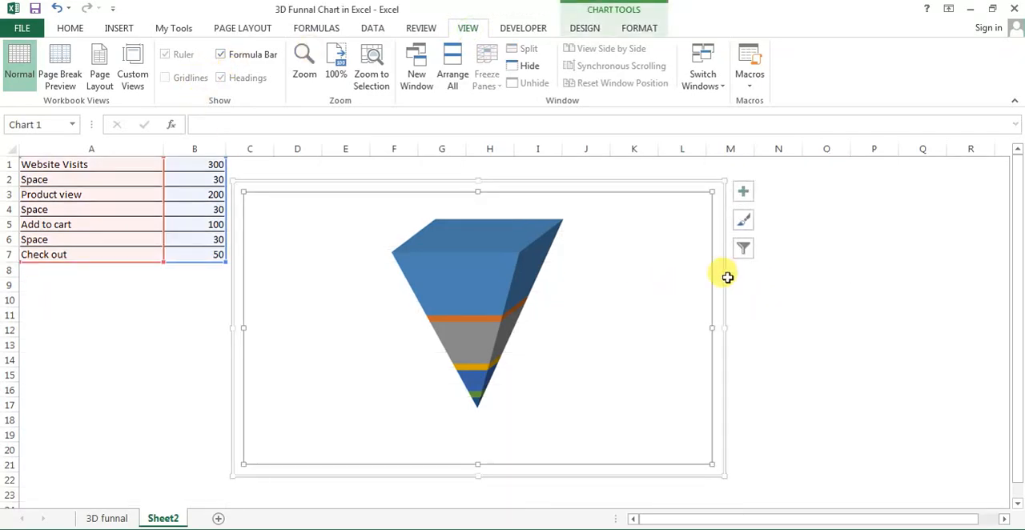
pyautogui.moveTo(567, 286)
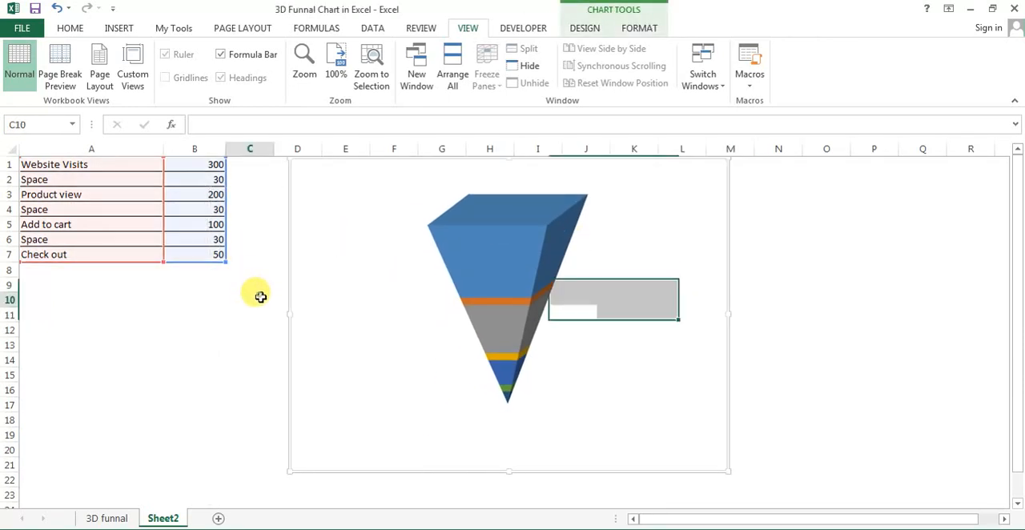
# Deselect the moved chart, then select the orange stage series of the funnel
pyautogui.click(250, 300)
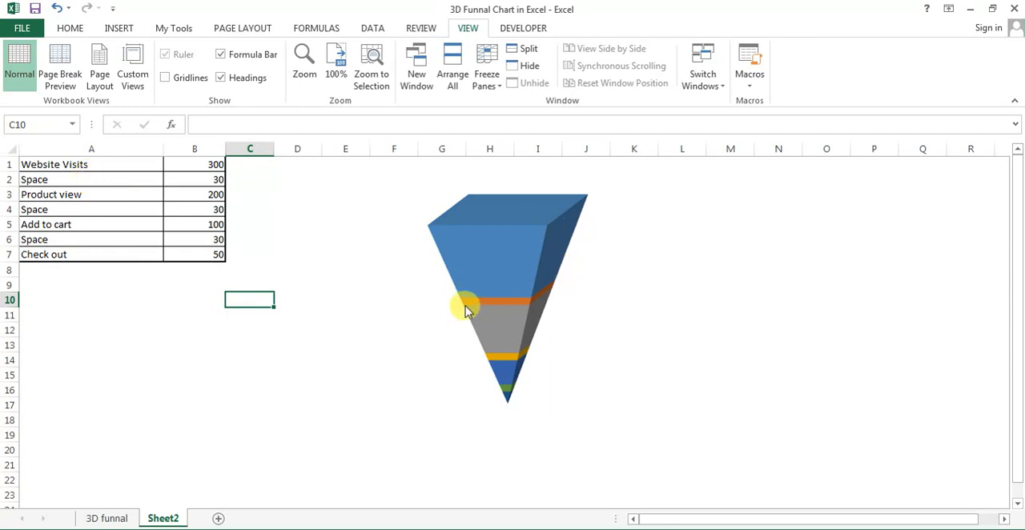
pyautogui.click(511, 306)
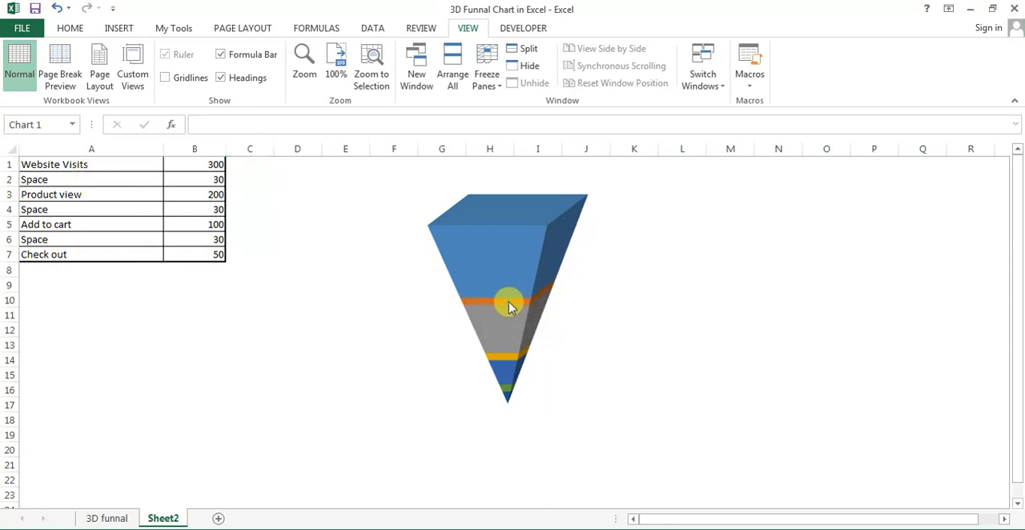
# Give each Space data point No Fill so gaps separate the four visible stages
pyautogui.click(510, 306)
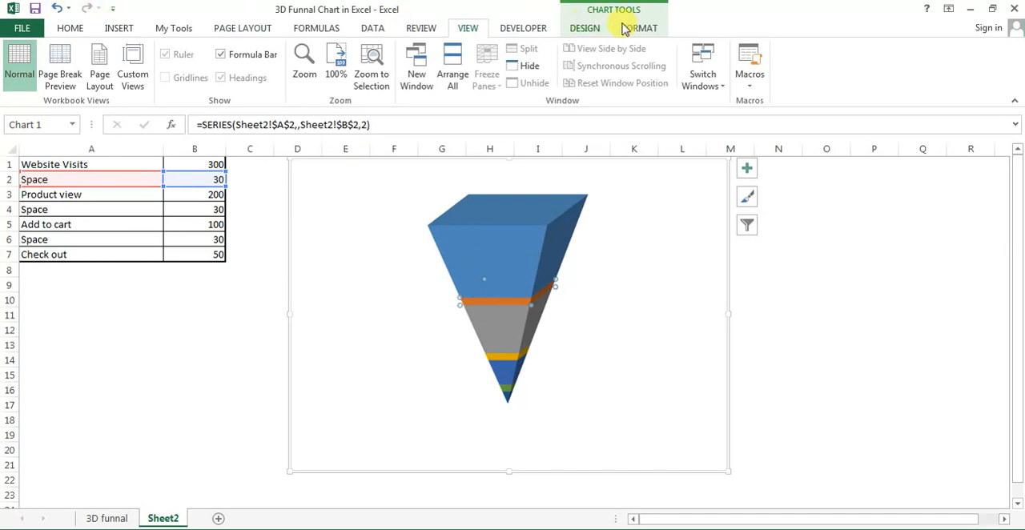
pyautogui.click(645, 28)
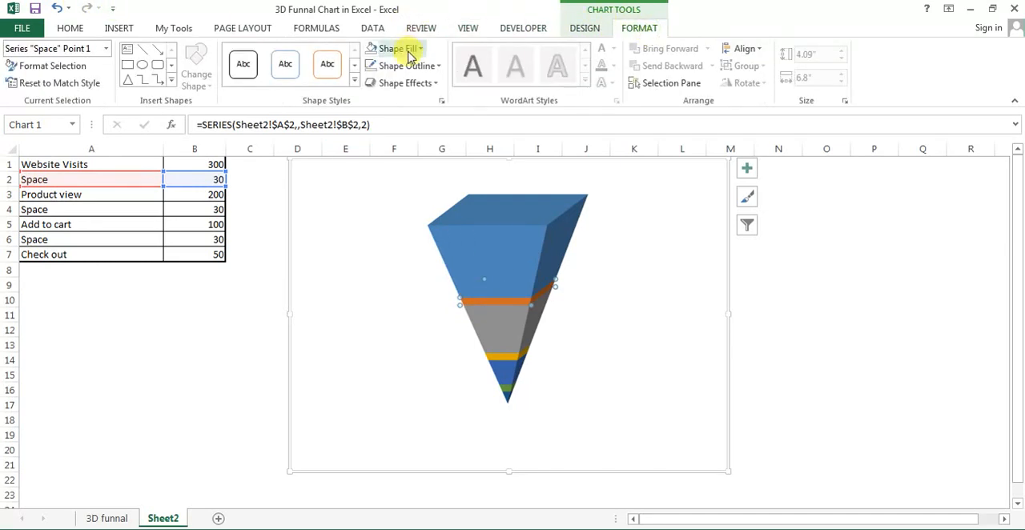
pyautogui.click(394, 48)
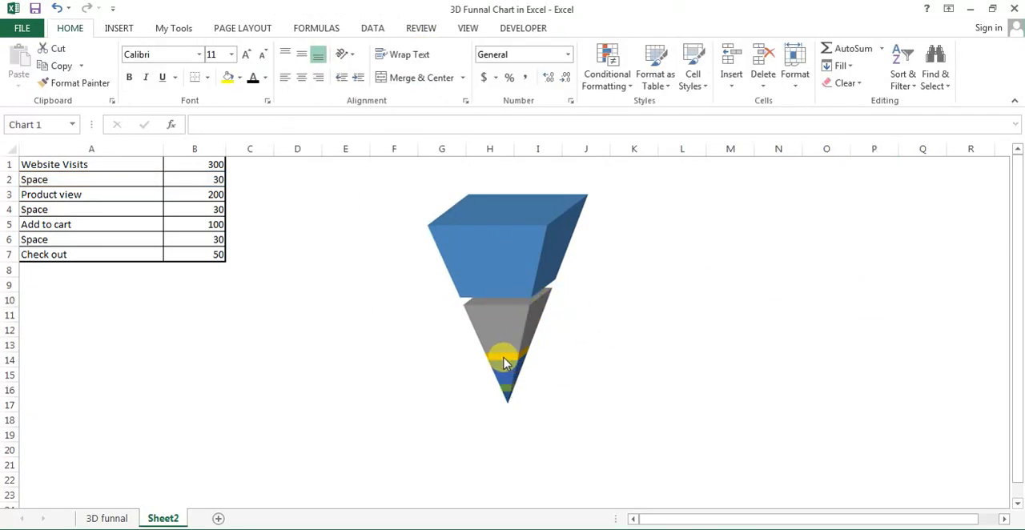
pyautogui.click(505, 369)
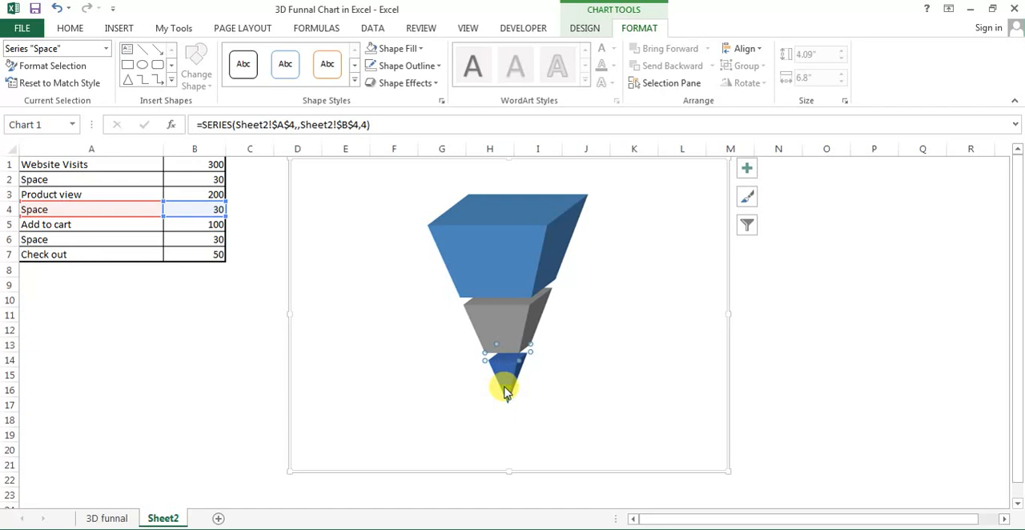
pyautogui.click(100, 241)
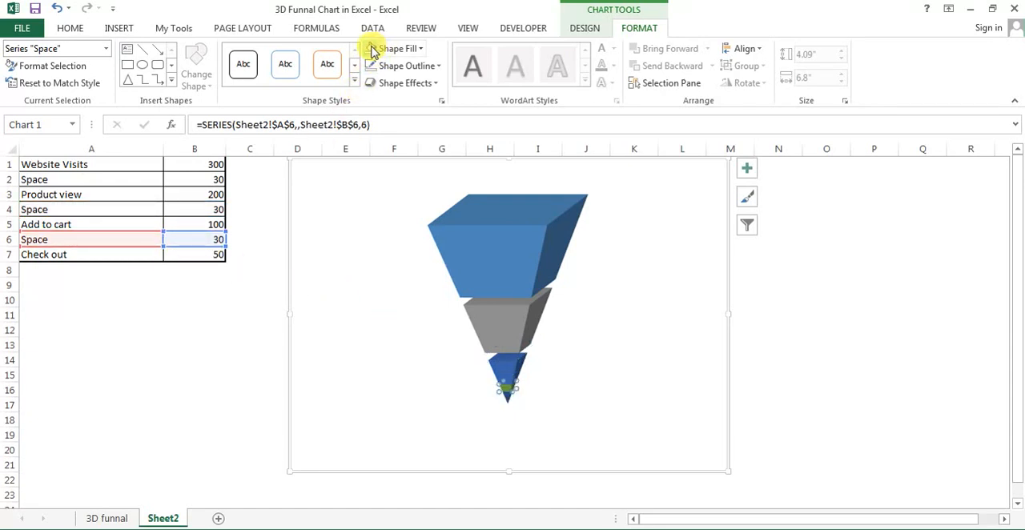
pyautogui.moveTo(897, 278)
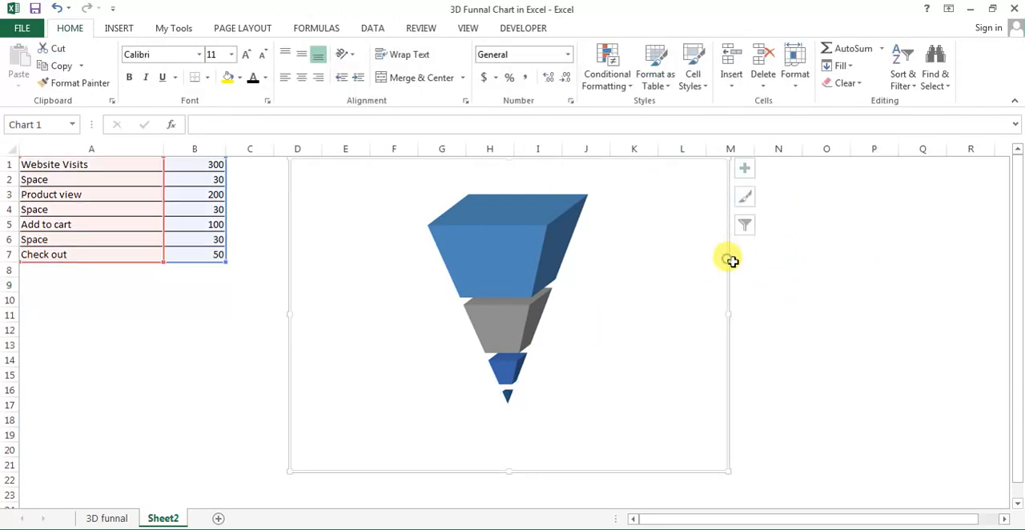
pyautogui.click(731, 269)
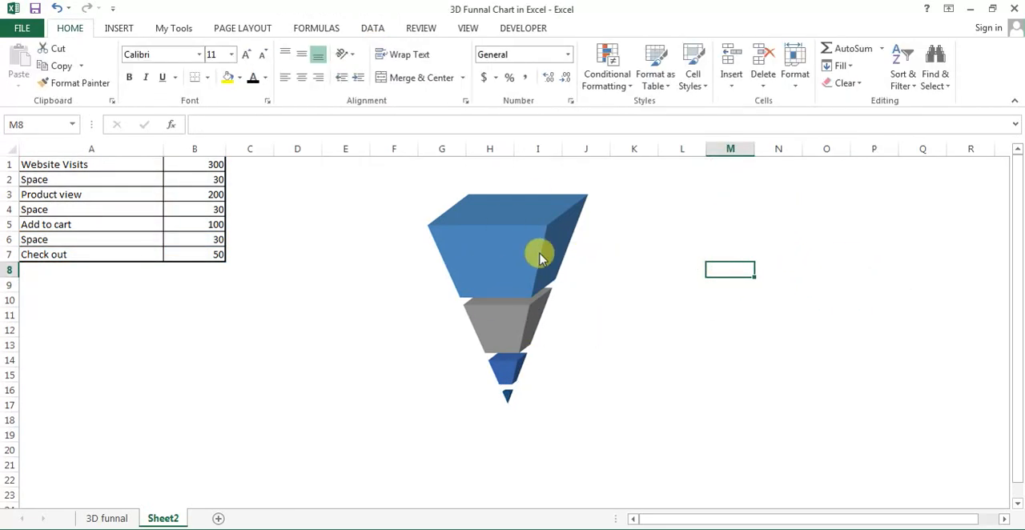
# Colour the stages orange, gold, blue and green from top to bottom via Shape Fill
pyautogui.click(542, 254)
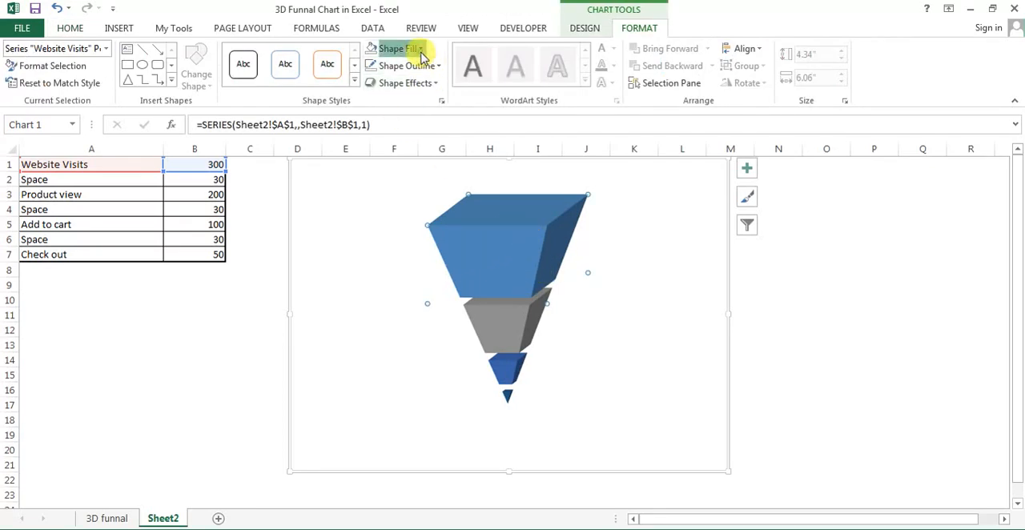
pyautogui.click(403, 48)
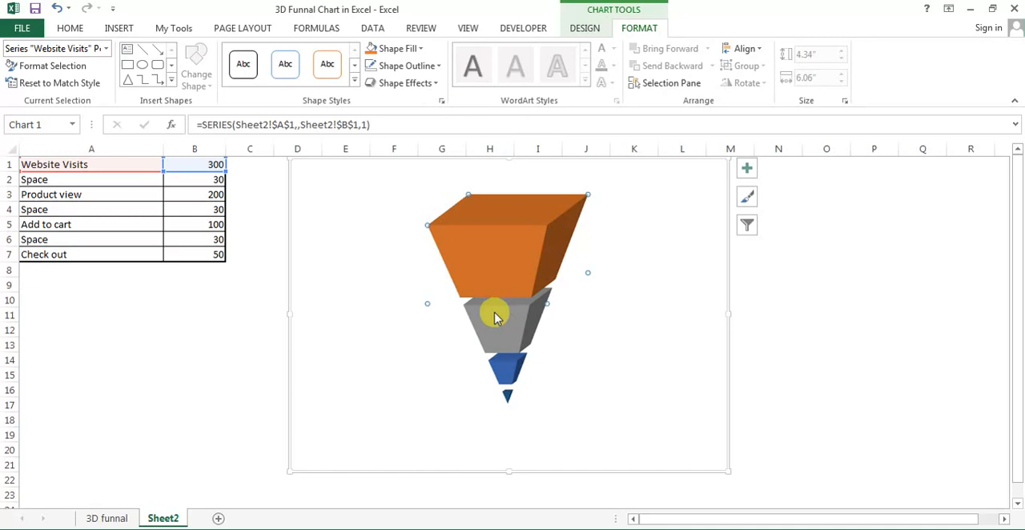
pyautogui.click(394, 48)
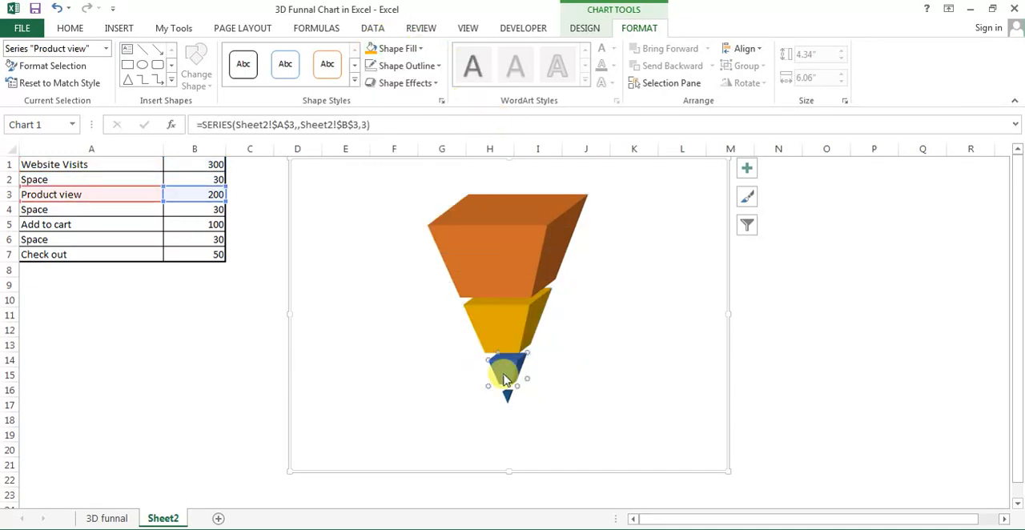
pyautogui.click(394, 48)
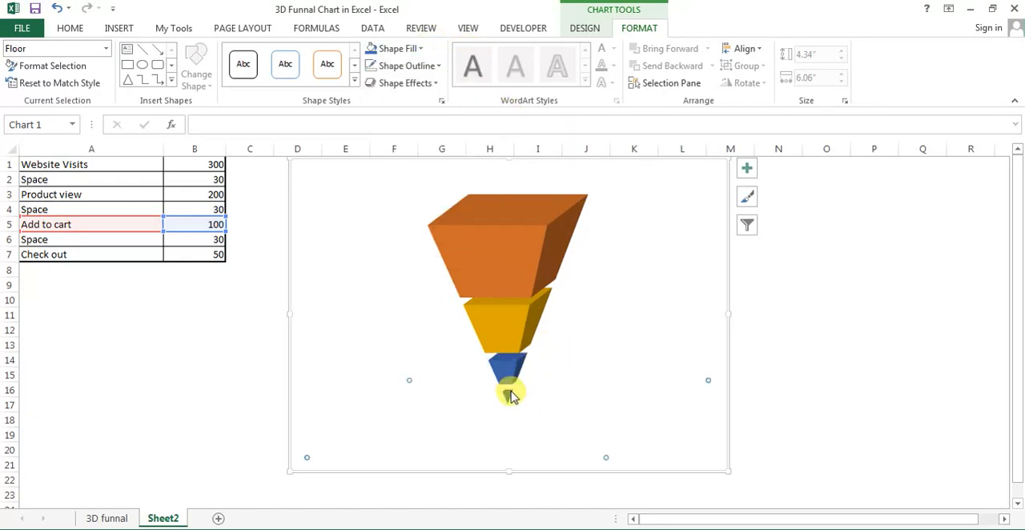
pyautogui.click(399, 48)
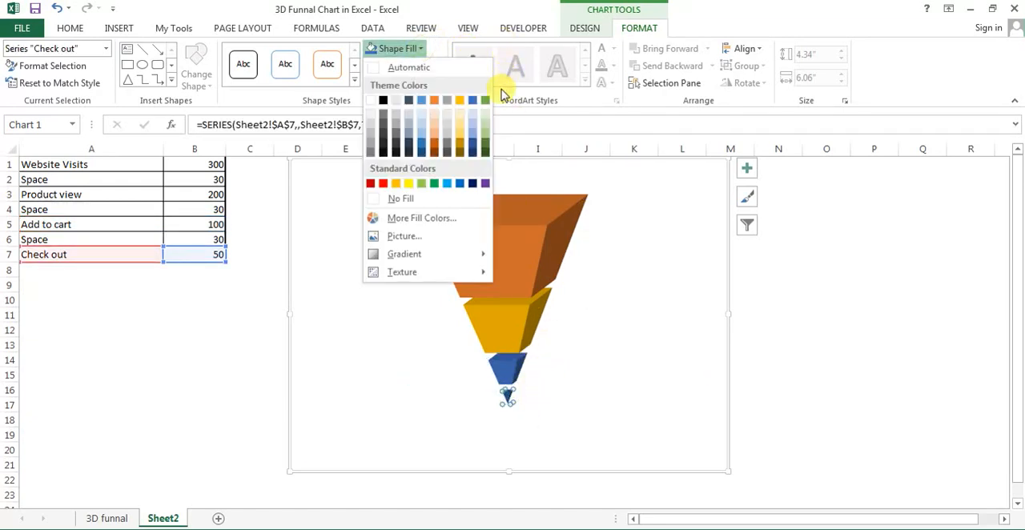
pyautogui.click(778, 316)
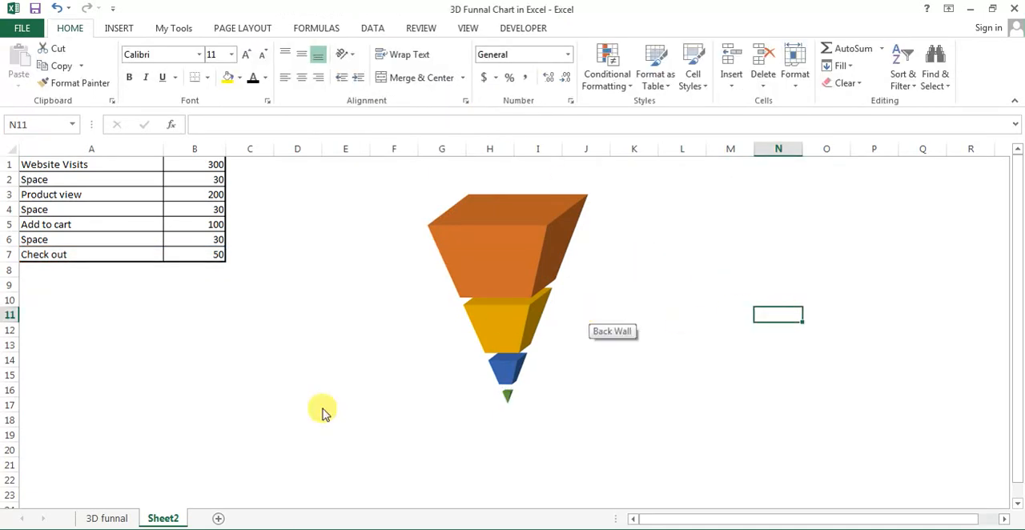
# Add data labels to the top Website Visits stage and bring up their label settings
pyautogui.click(109, 519)
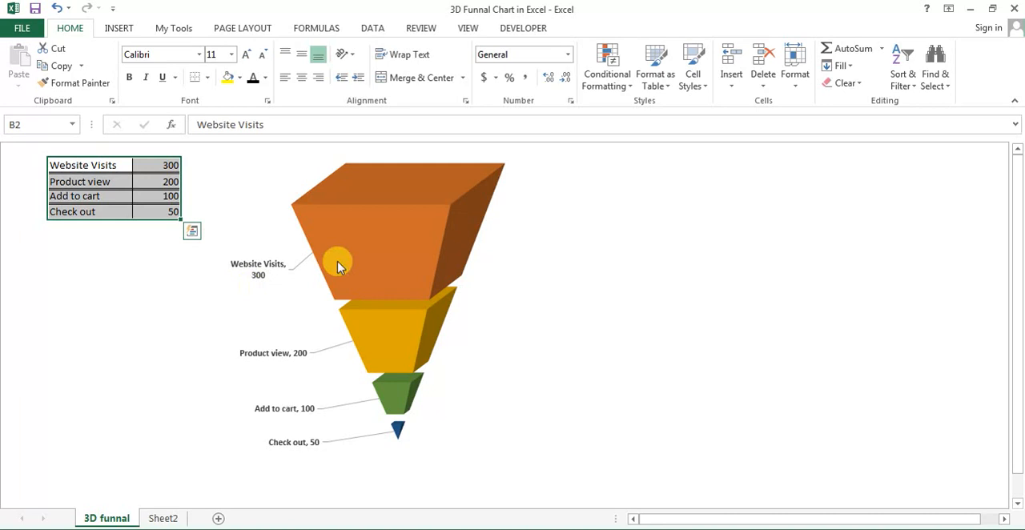
pyautogui.moveTo(294, 272)
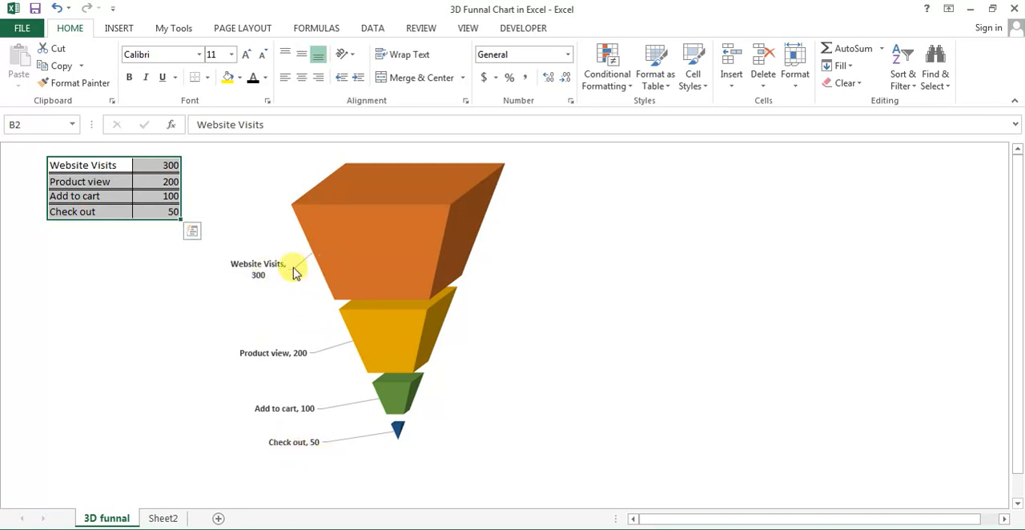
pyautogui.moveTo(325, 242)
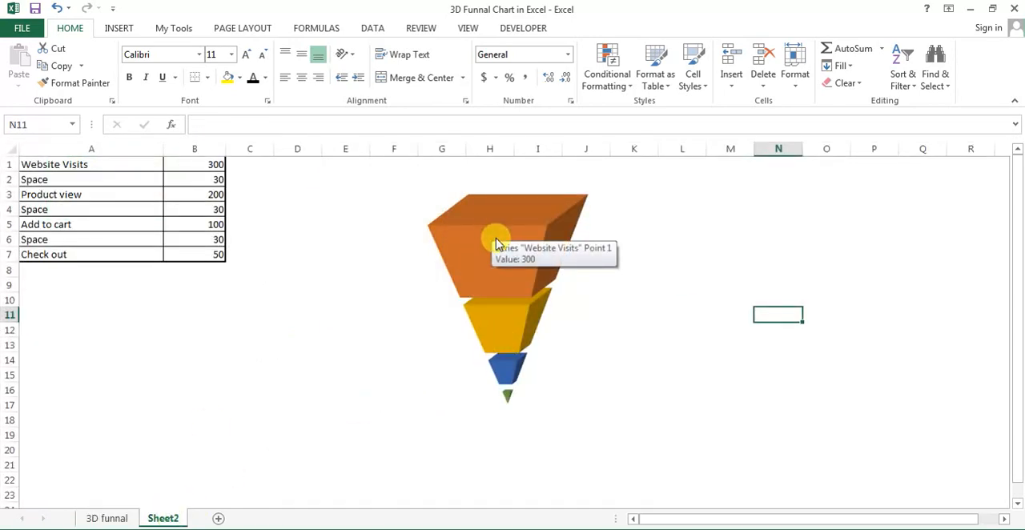
pyautogui.rightClick(497, 244)
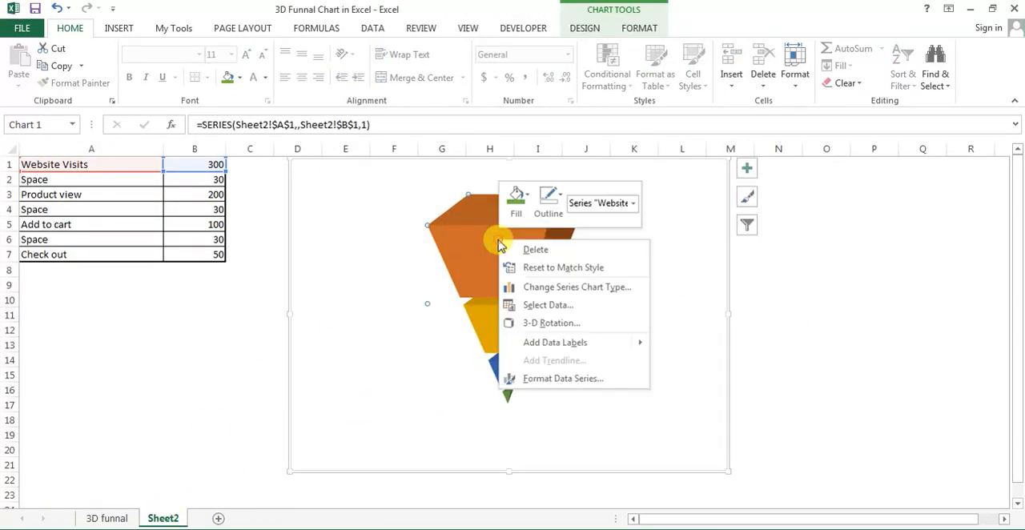
pyautogui.moveTo(555, 342)
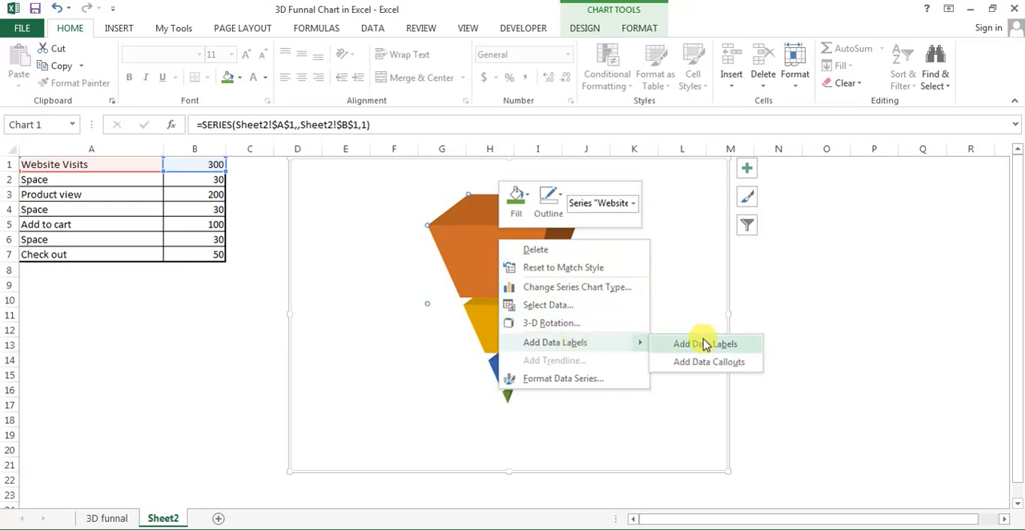
pyautogui.click(705, 343)
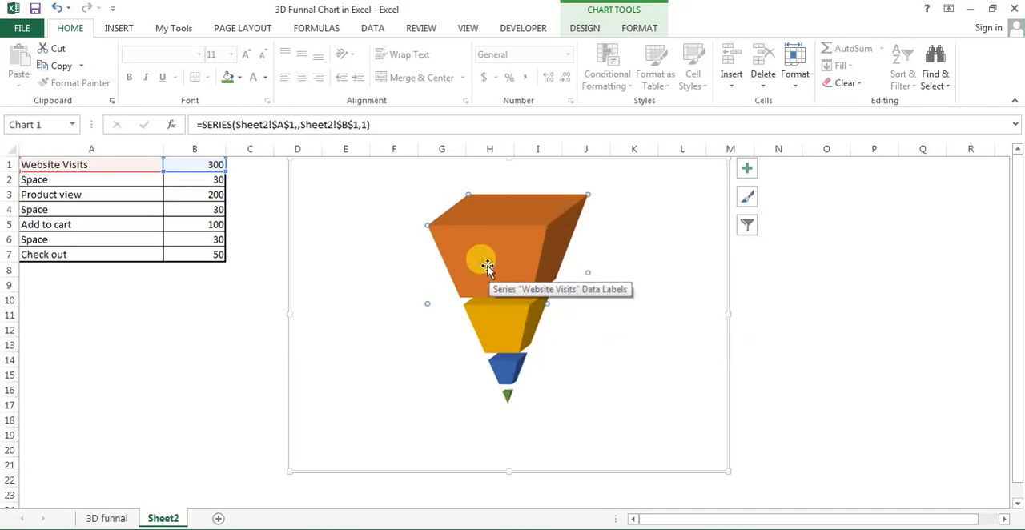
pyautogui.rightClick(487, 266)
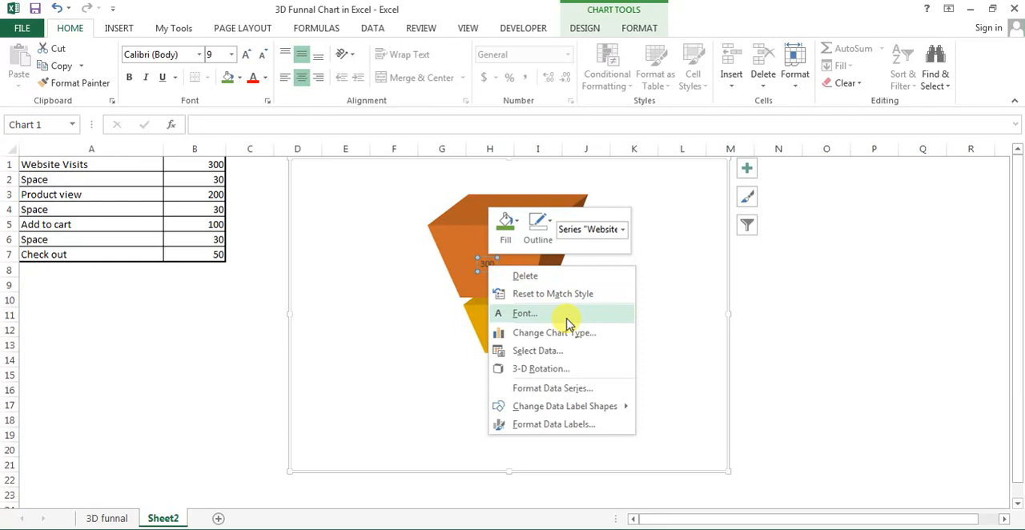
pyautogui.click(567, 423)
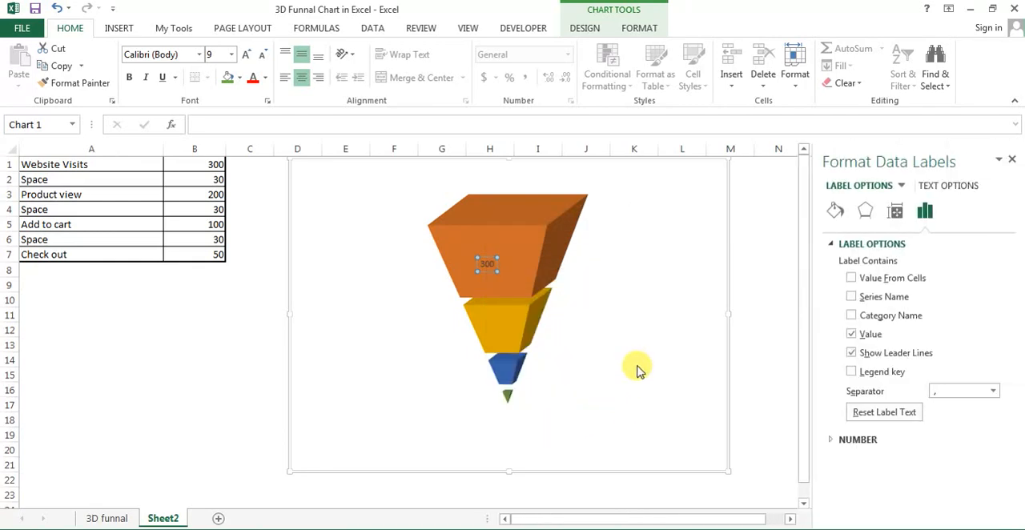
pyautogui.moveTo(718, 400)
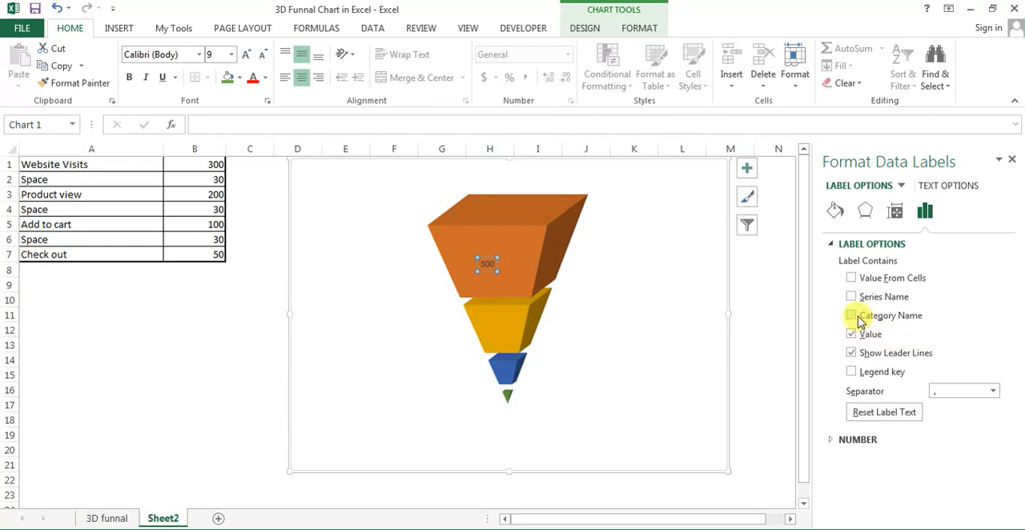
# Show Series Name and Value in the label, reading 'Website Visits, 300', and position it left of the funnel
pyautogui.click(852, 315)
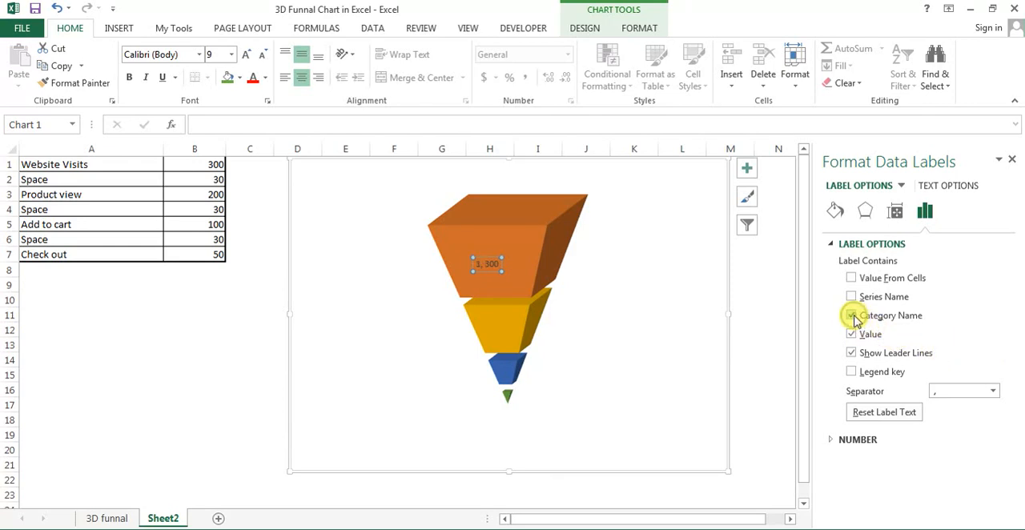
pyautogui.click(852, 297)
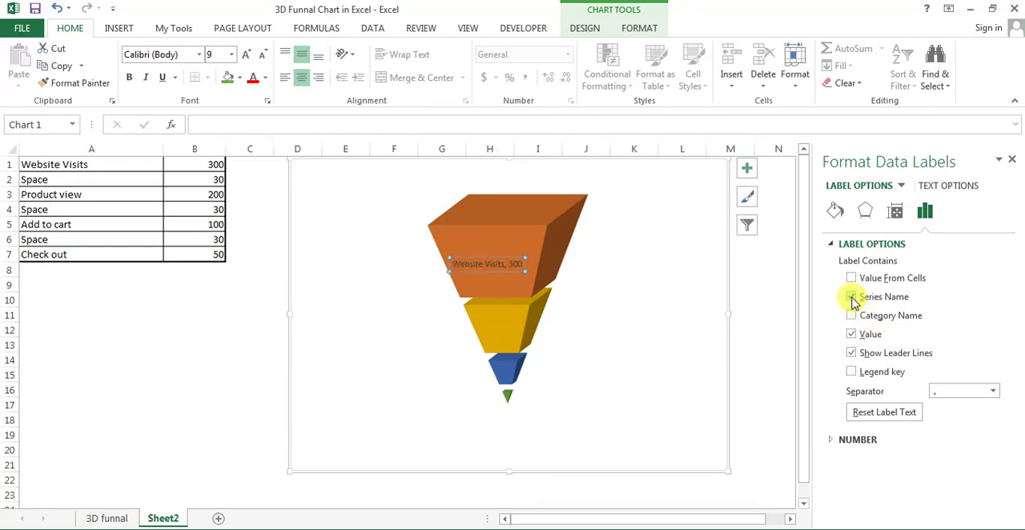
pyautogui.click(852, 298)
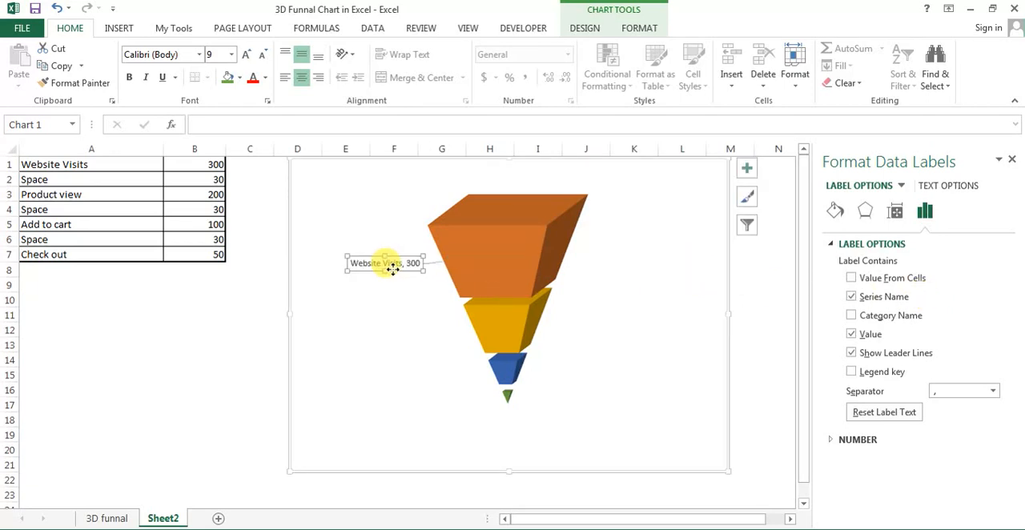
pyautogui.click(385, 263)
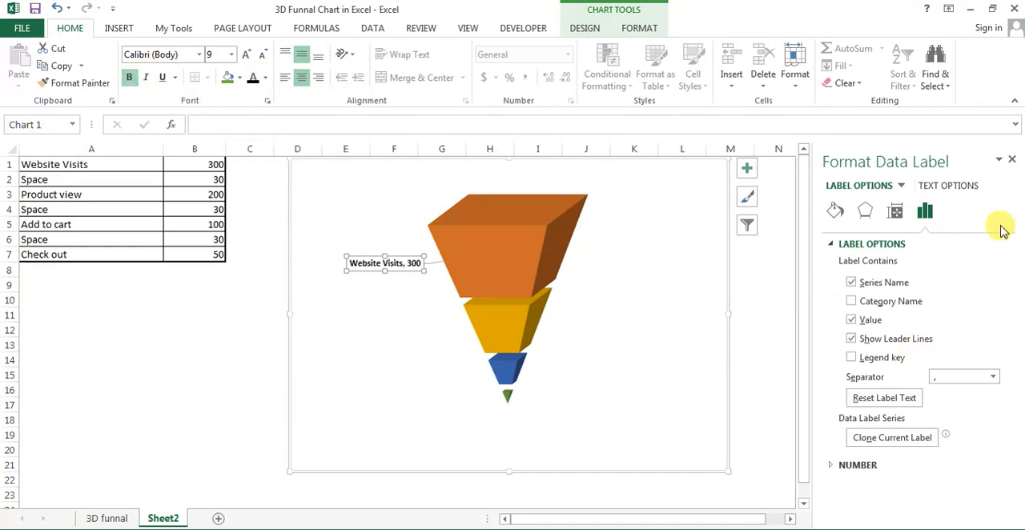
pyautogui.rightClick(494, 272)
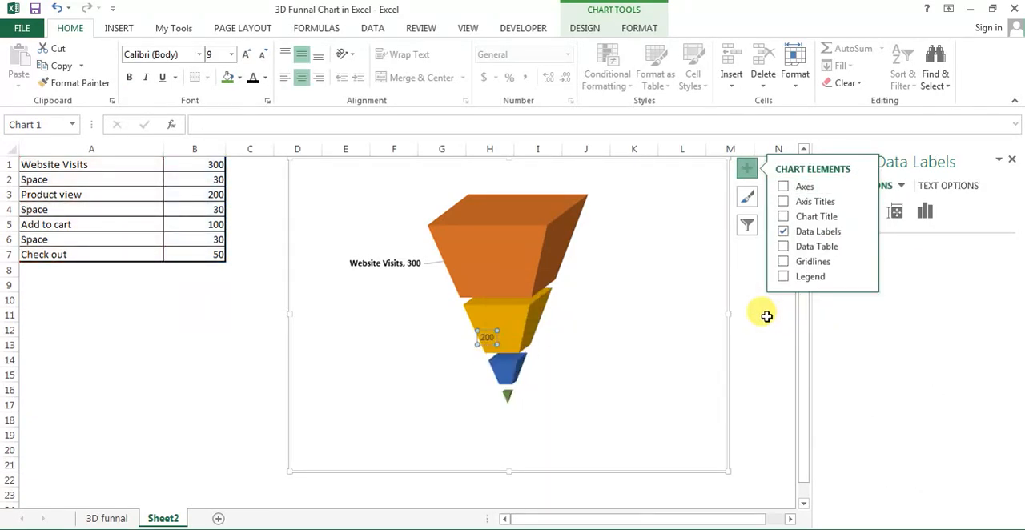
# Include the series name in the Product view stage's data label (Product view, 200)
pyautogui.rightClick(482, 336)
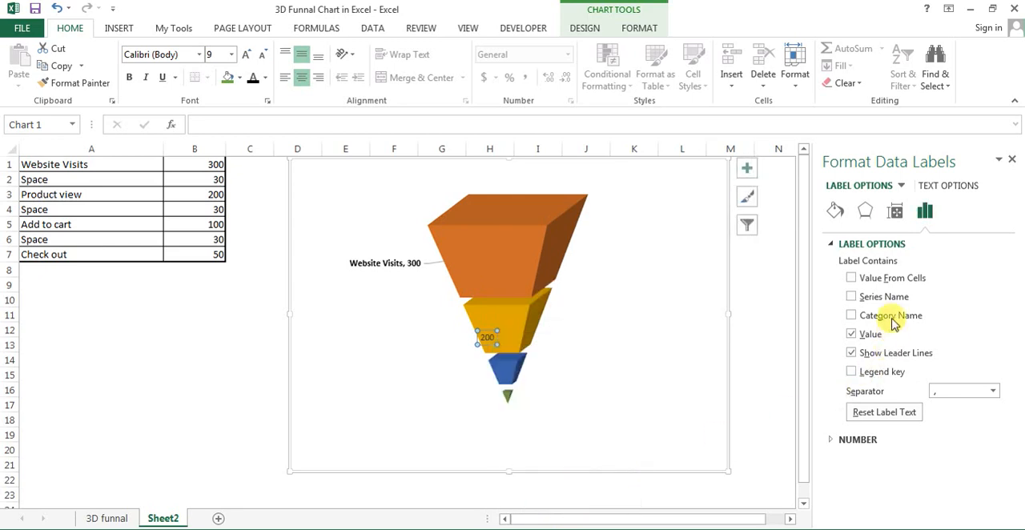
pyautogui.click(850, 296)
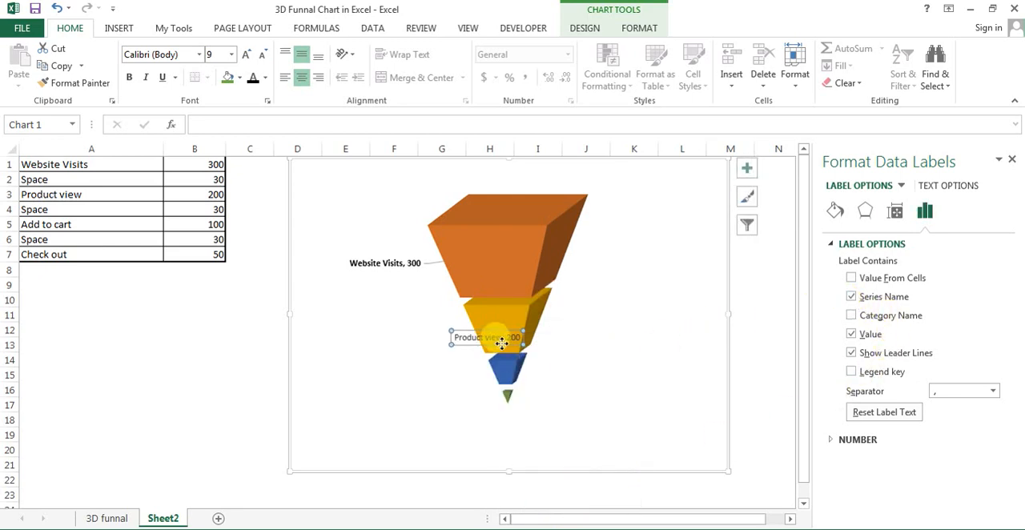
# Add a data label to the Add to cart stage showing Add to cart, 100
pyautogui.click(508, 383)
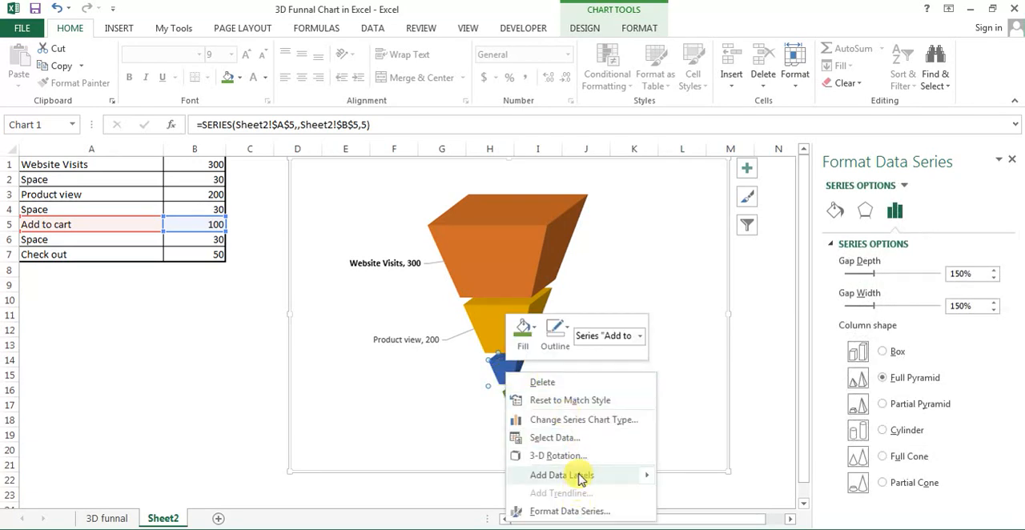
pyautogui.click(567, 476)
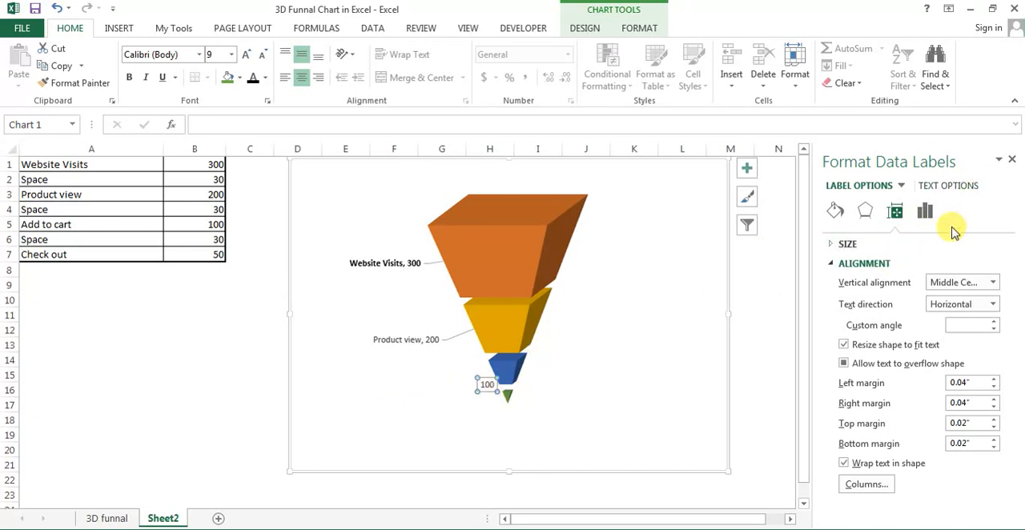
pyautogui.click(925, 211)
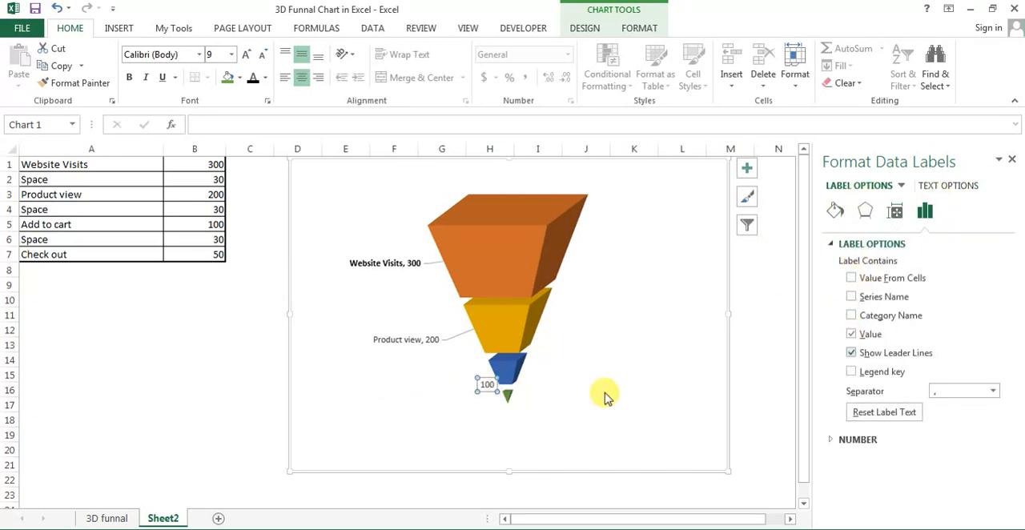
pyautogui.moveTo(925, 211)
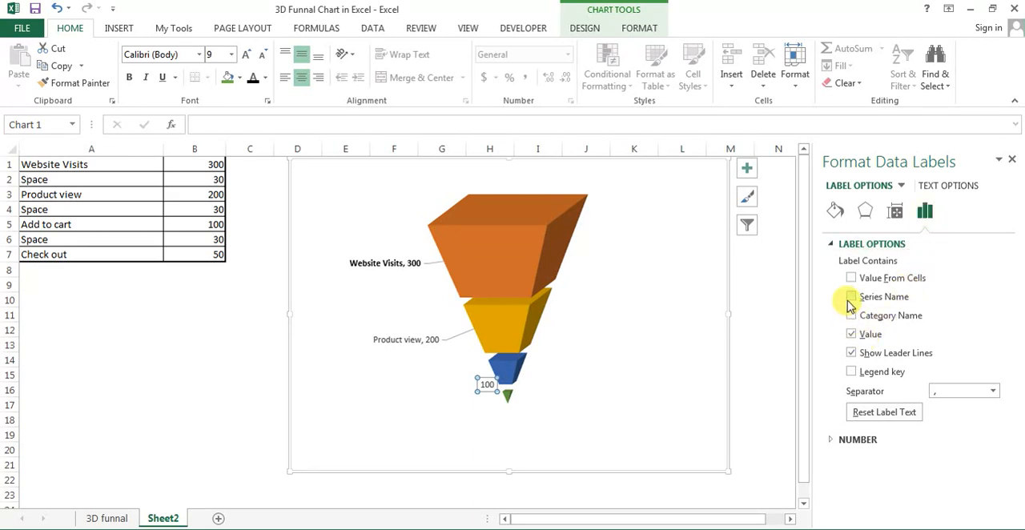
pyautogui.click(852, 296)
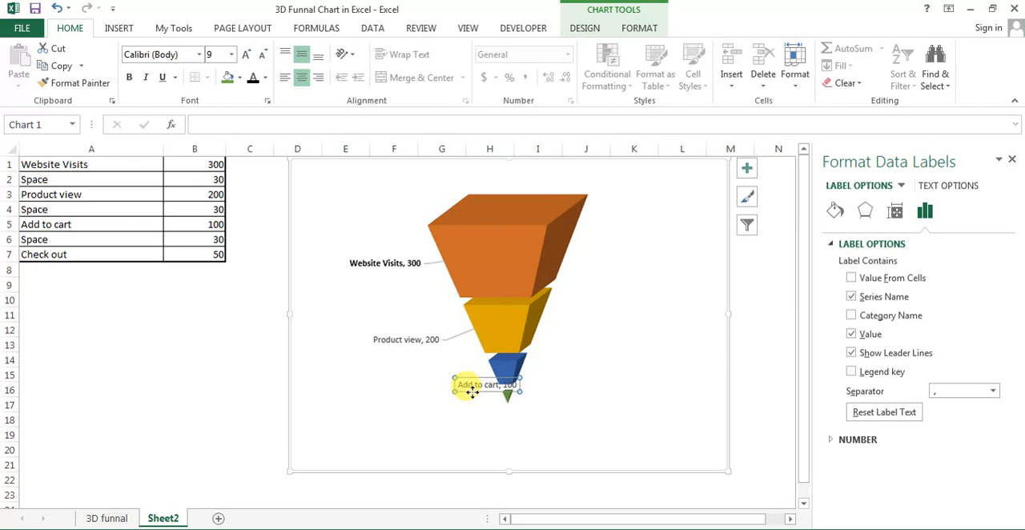
pyautogui.click(504, 391)
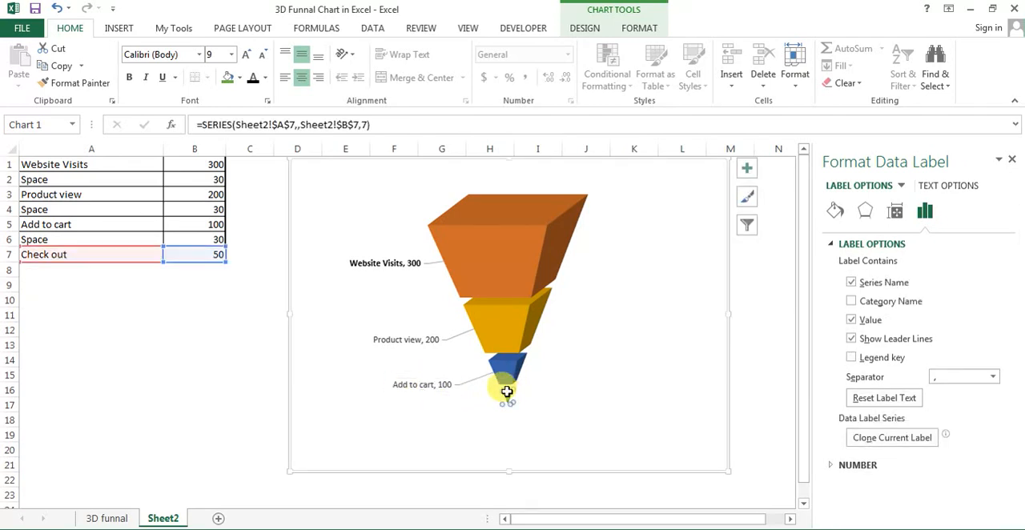
# Add a data label to the bottom funnel stage reading Check out, 50
pyautogui.rightClick(504, 390)
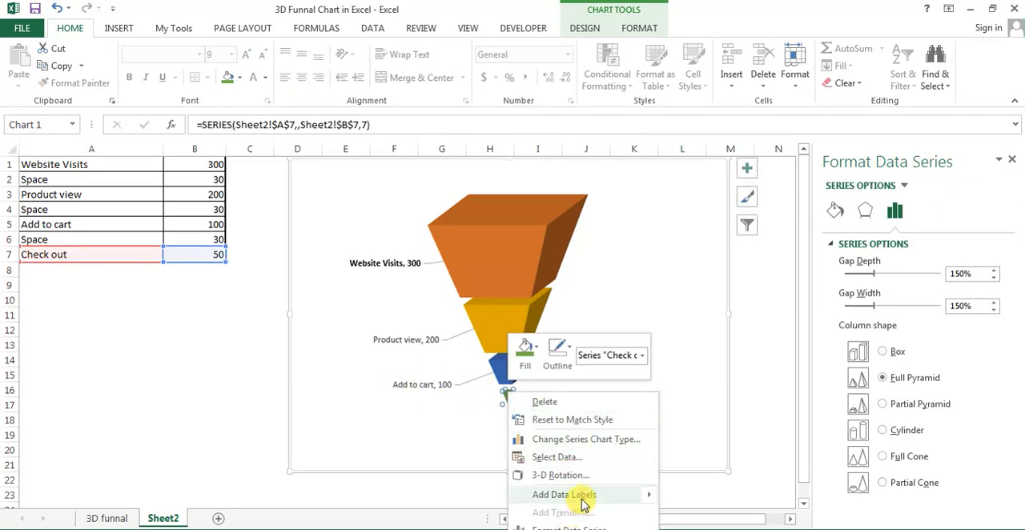
pyautogui.click(561, 493)
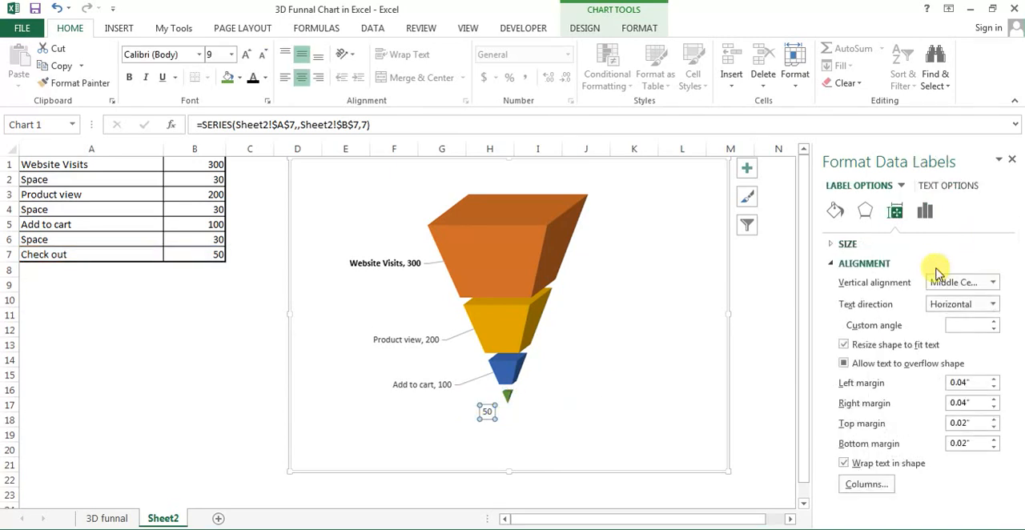
pyautogui.click(925, 211)
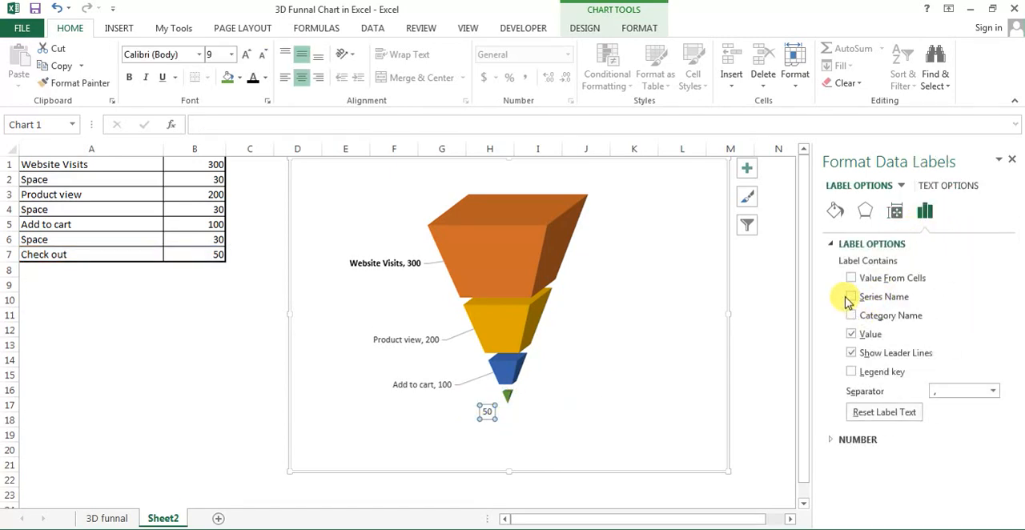
pyautogui.click(853, 296)
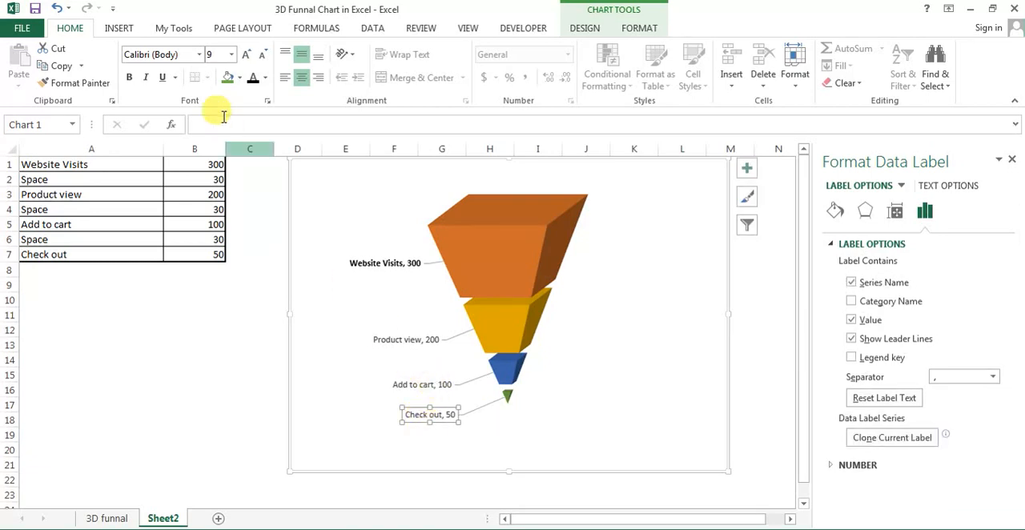
pyautogui.moveTo(420, 378)
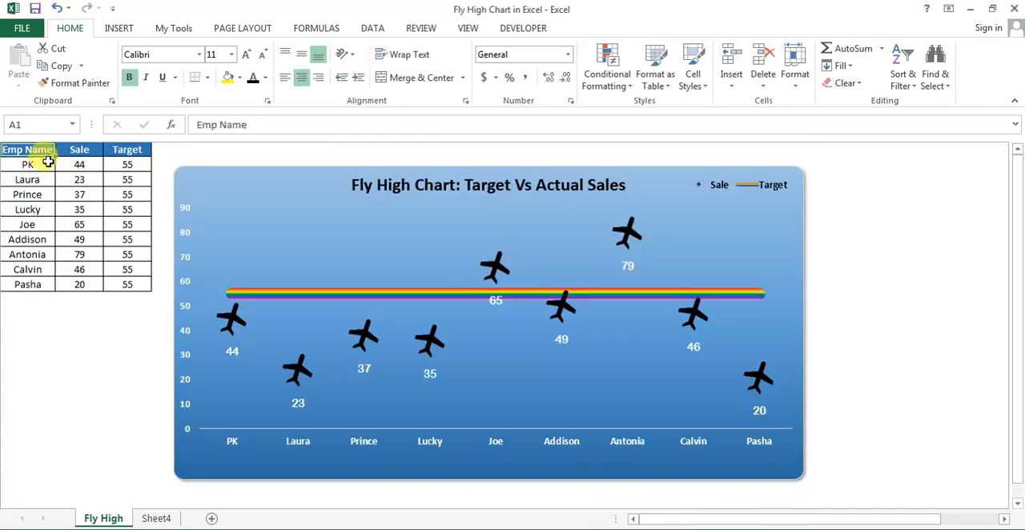
pyautogui.moveTo(343, 146)
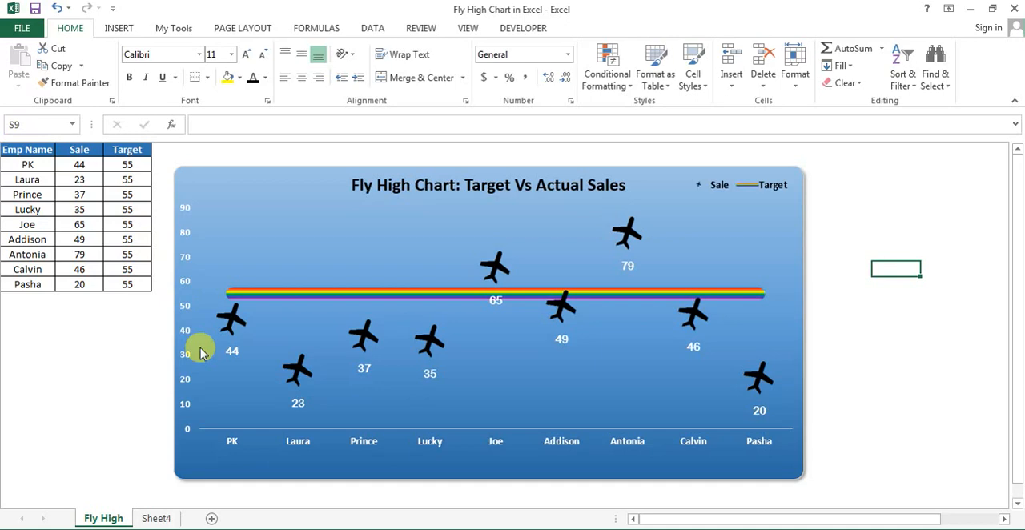
# Select cells in the Emp Name and Sale table of the Fly High Chart workbook
pyautogui.moveTo(27, 163); pyautogui.dragTo(28, 224)
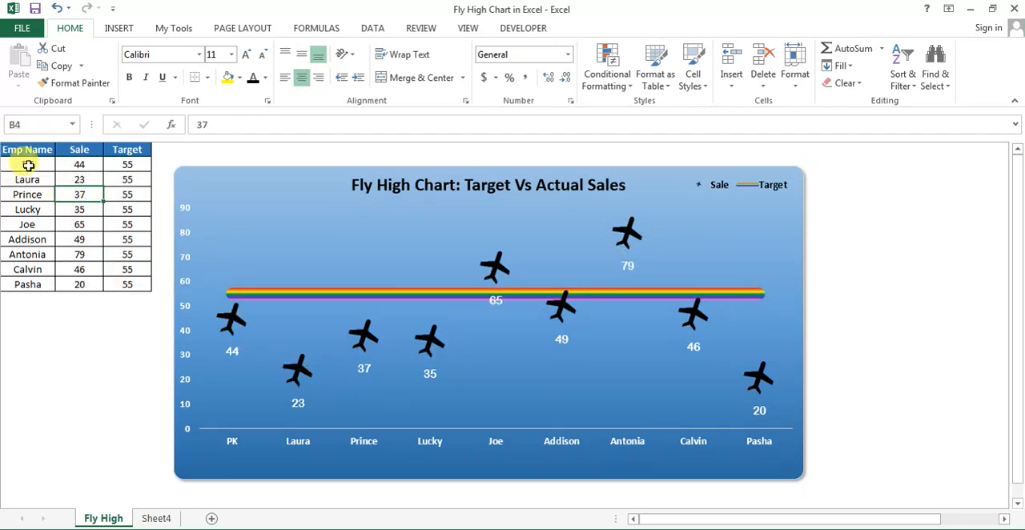
pyautogui.click(27, 163)
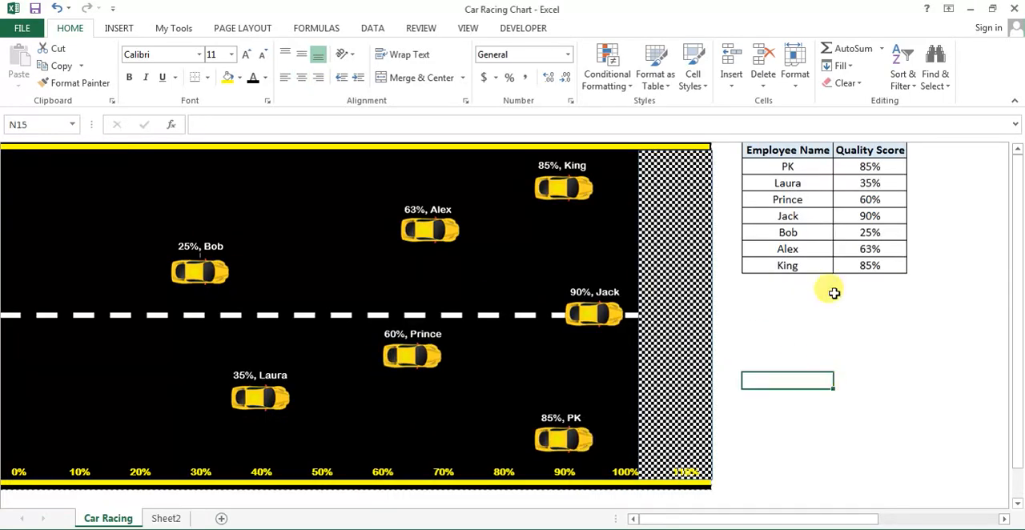
pyautogui.moveTo(939, 197)
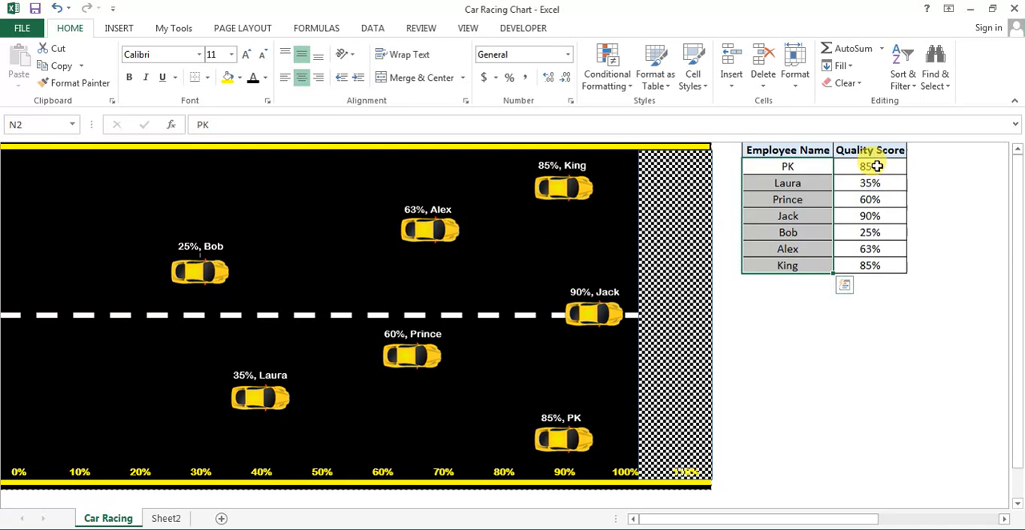
# Enter 20% as Jack's Quality Score so his car moves back on the racing chart
pyautogui.moveTo(870, 167); pyautogui.dragTo(870, 266)
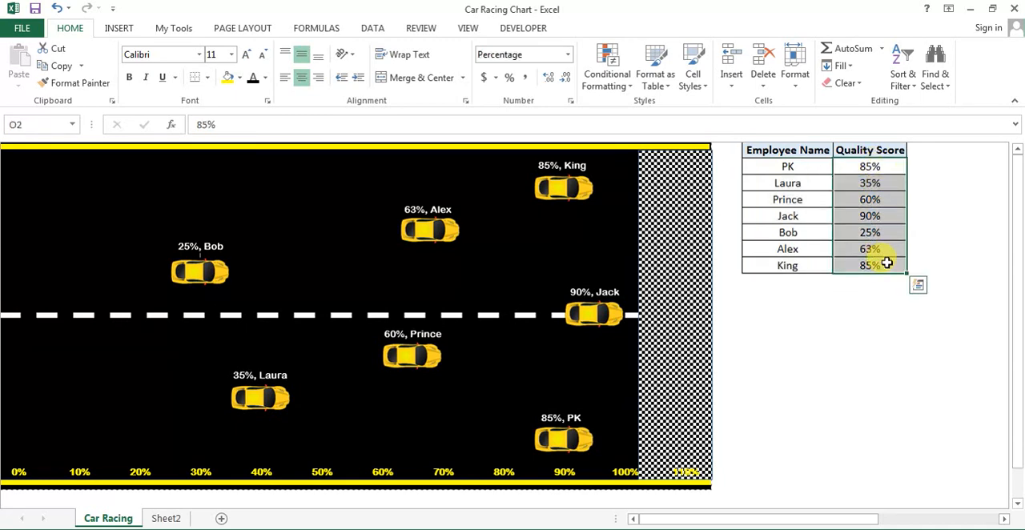
pyautogui.click(788, 166)
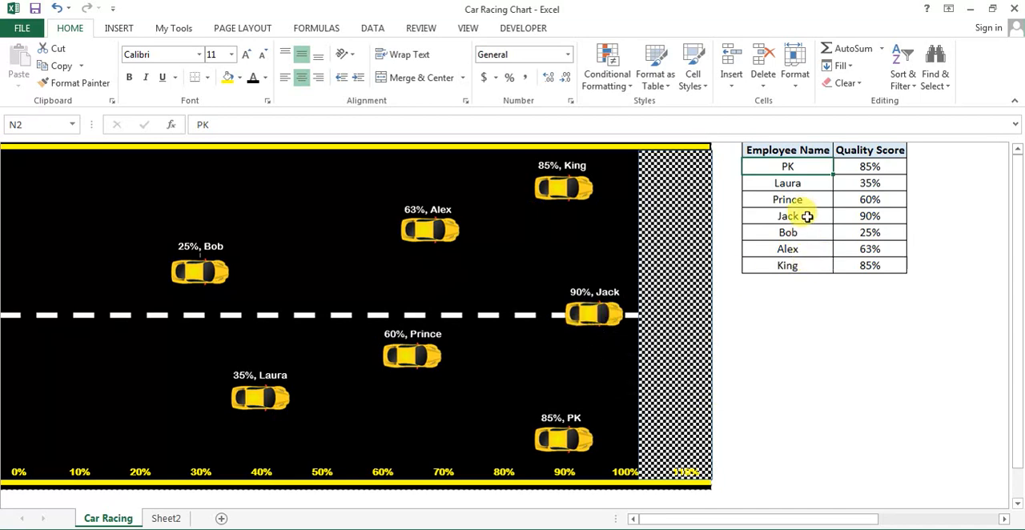
pyautogui.click(789, 214)
pyautogui.write('20')
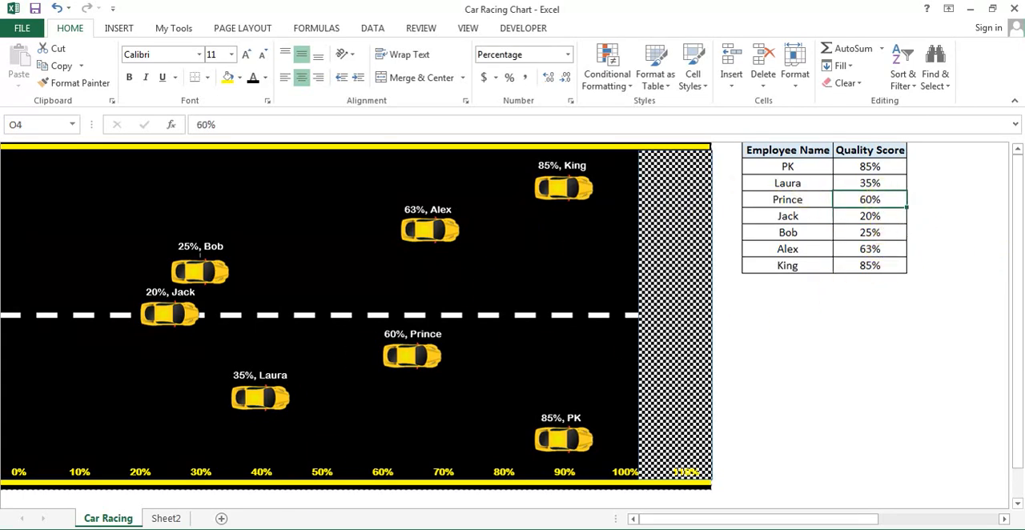
pyautogui.click(112, 517)
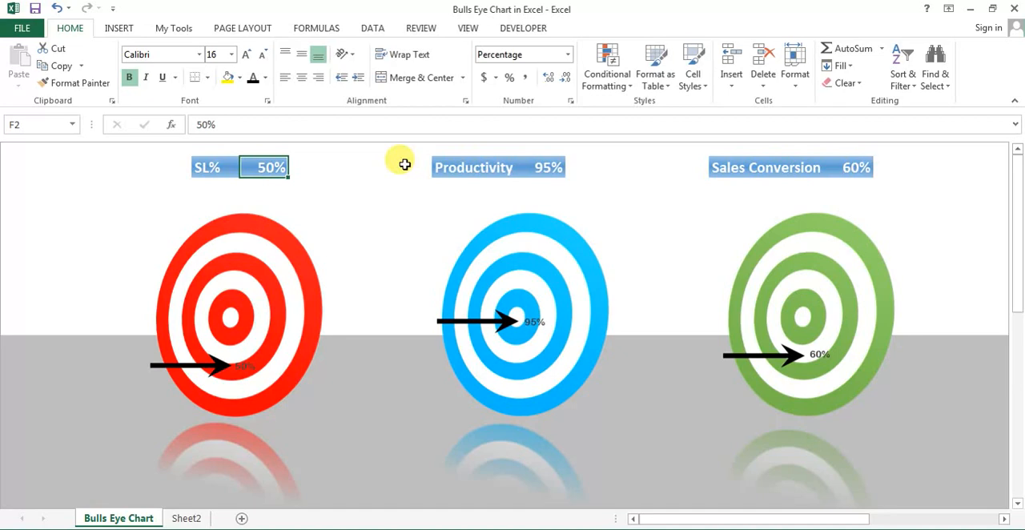
pyautogui.moveTo(307, 164)
pyautogui.write('100')
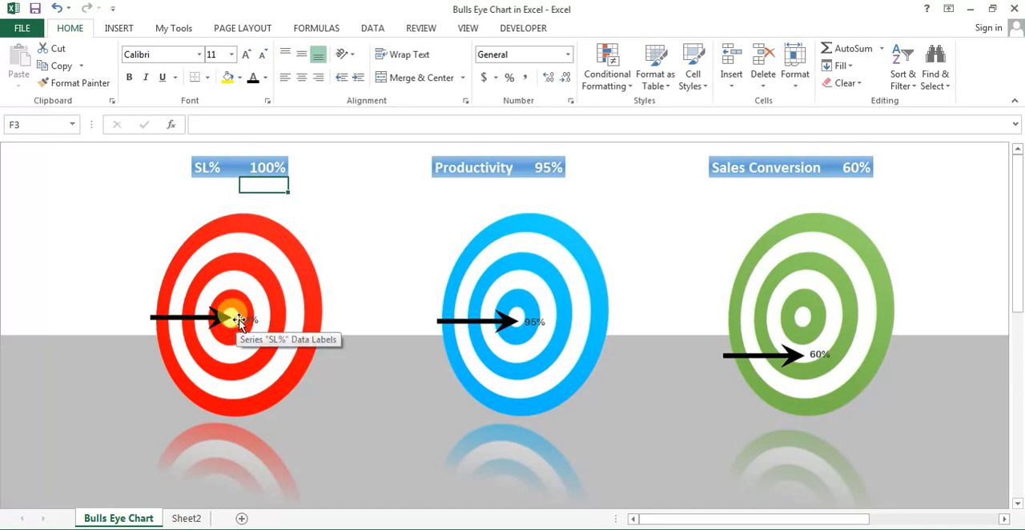
pyautogui.moveTo(329, 191)
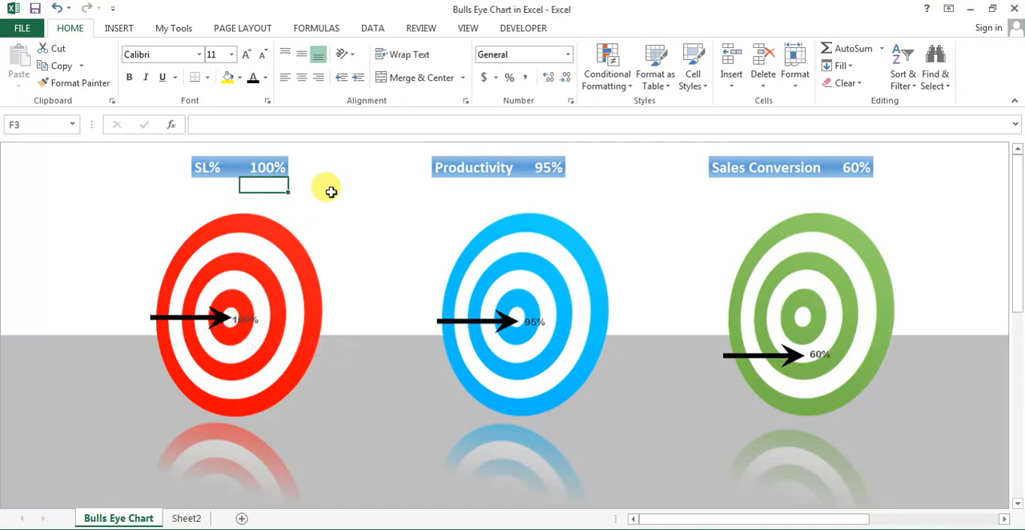
# Edit the bulls-eye target cells to SL% 10%, Productivity 25% and Sales Conversion 100%
pyautogui.click(264, 167)
pyautogui.write('10')
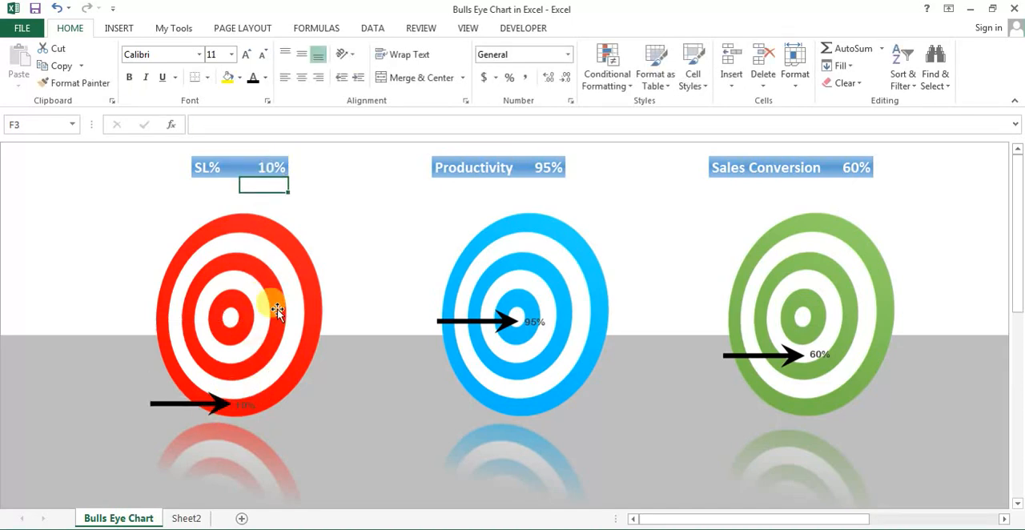
pyautogui.click(545, 167)
pyautogui.write('25')
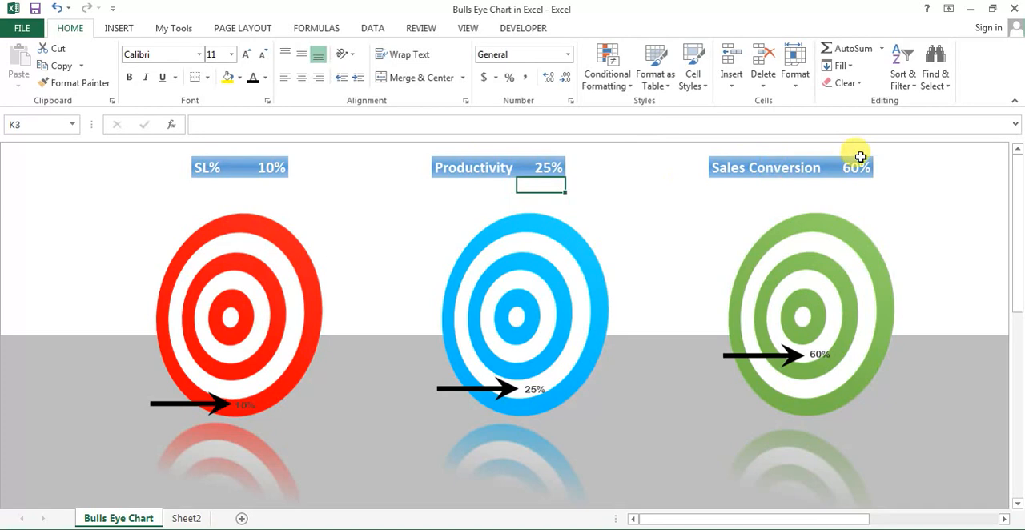
pyautogui.click(850, 166)
pyautogui.write('100')
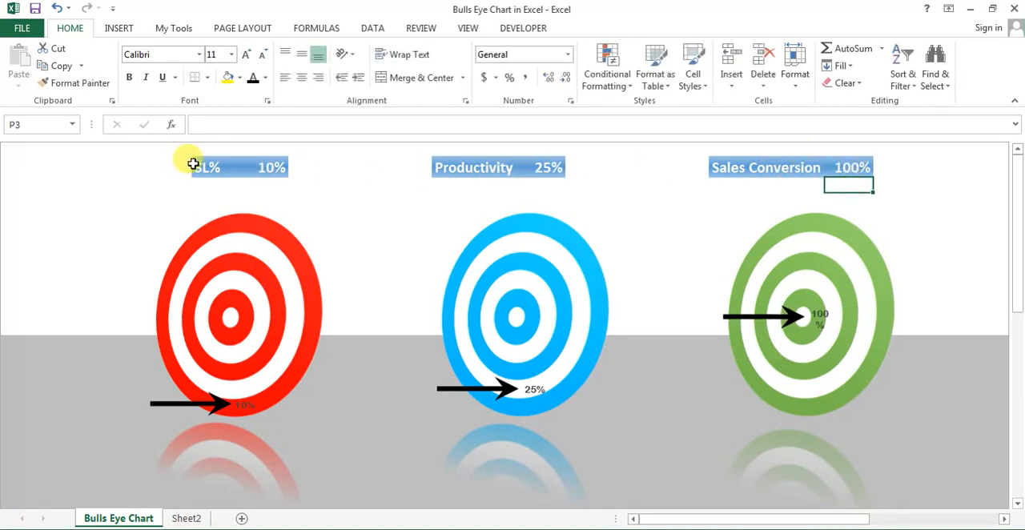
pyautogui.click(208, 166)
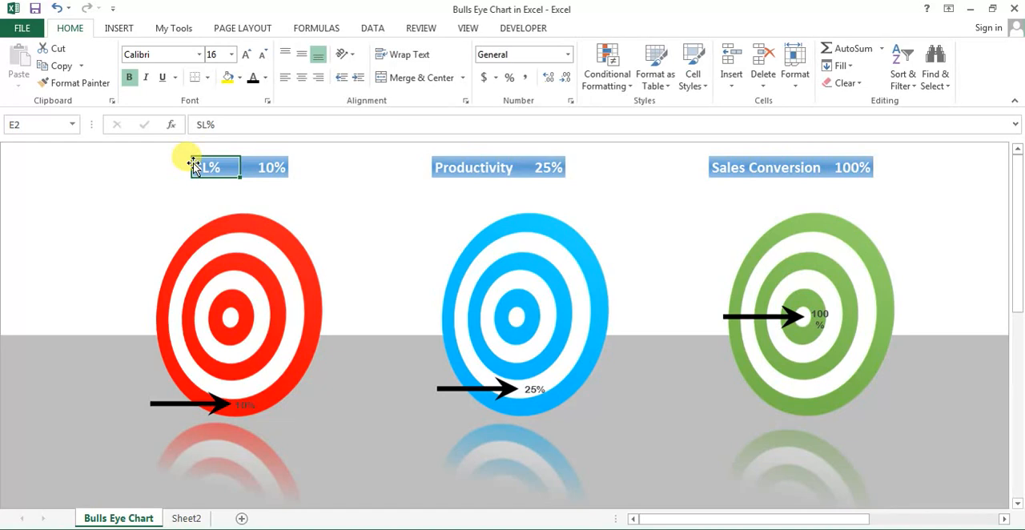